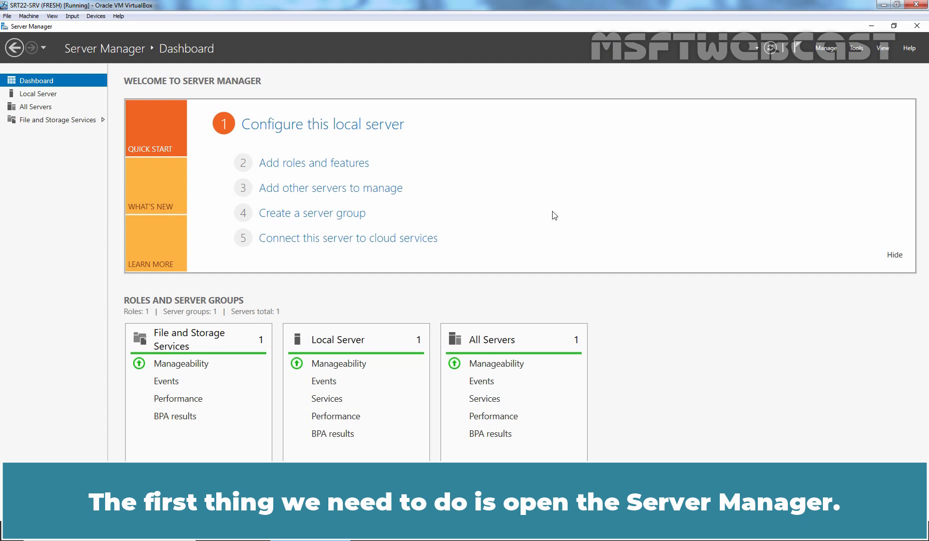
mouse_move(313, 162)
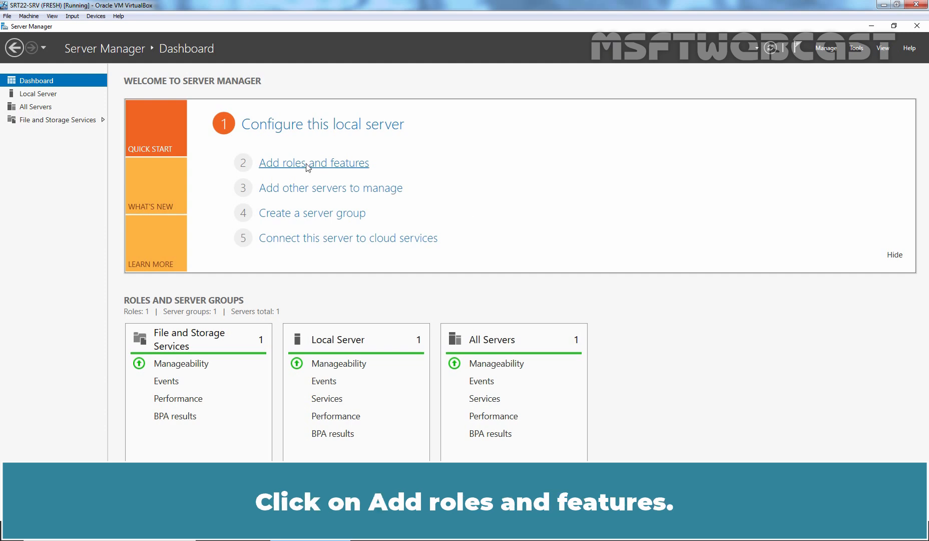
- Start a role-based Add Roles and Features installation targeting local server SRT22-SRV
left_click(313, 162)
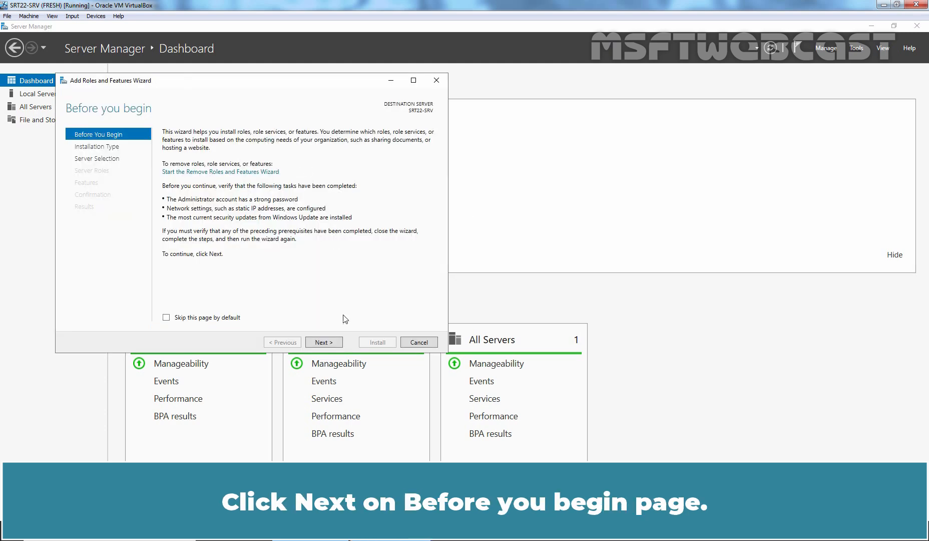
left_click(324, 342)
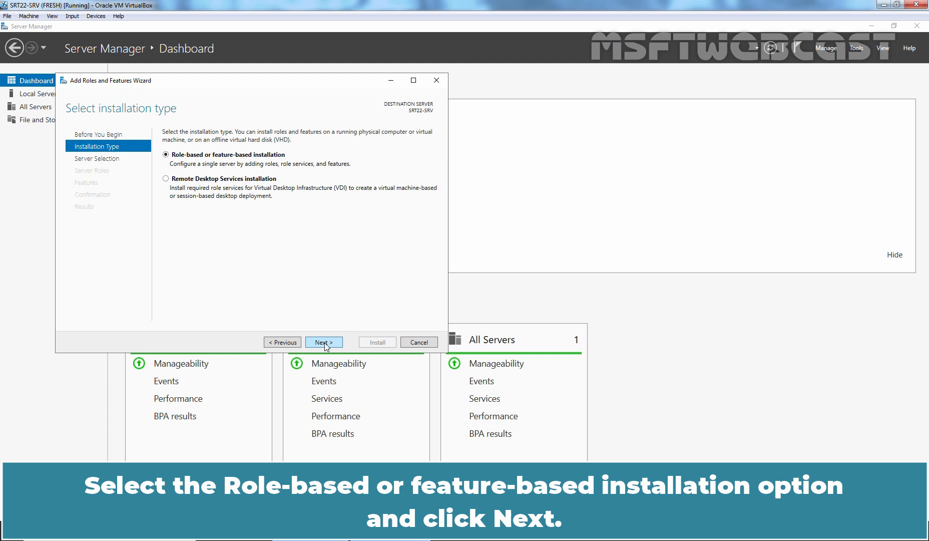
left_click(324, 342)
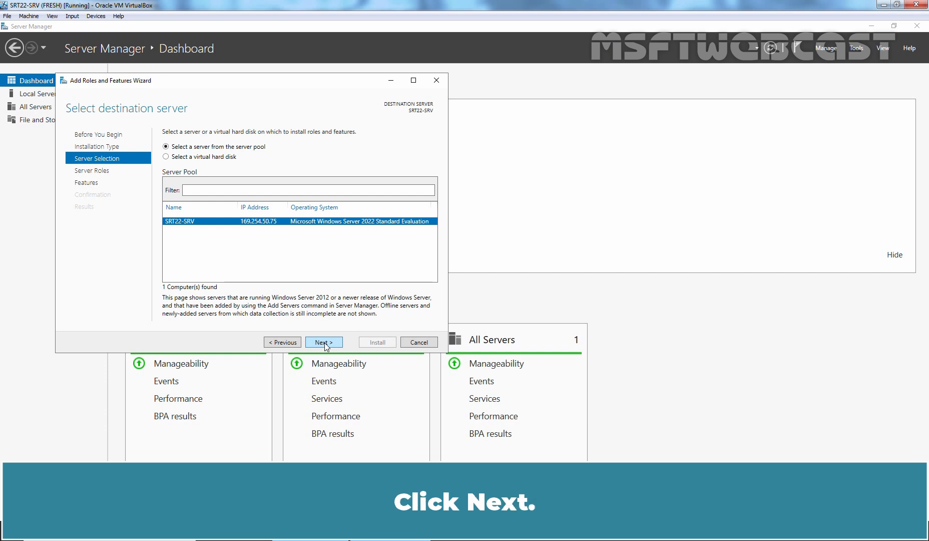
left_click(324, 342)
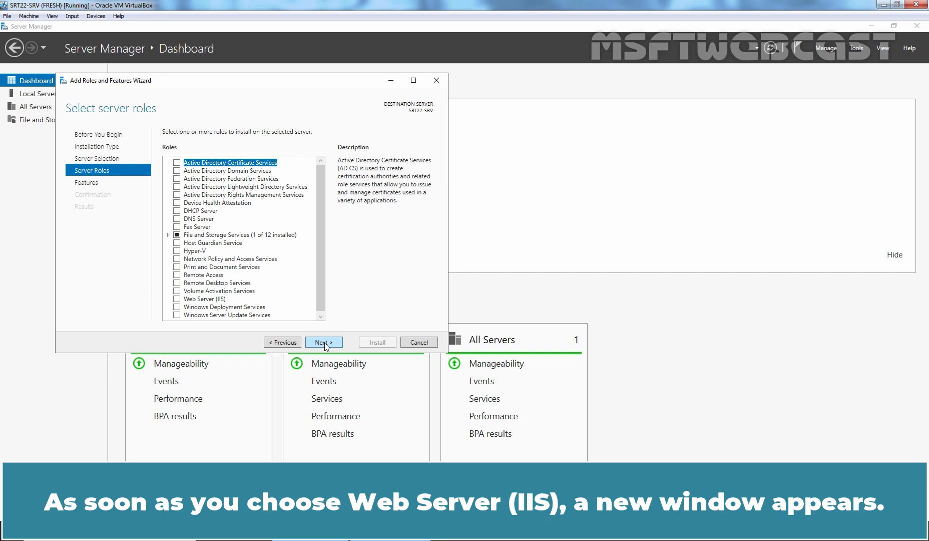
- Select Web Server (IIS) with its management tools, adding no extra features
left_click(177, 299)
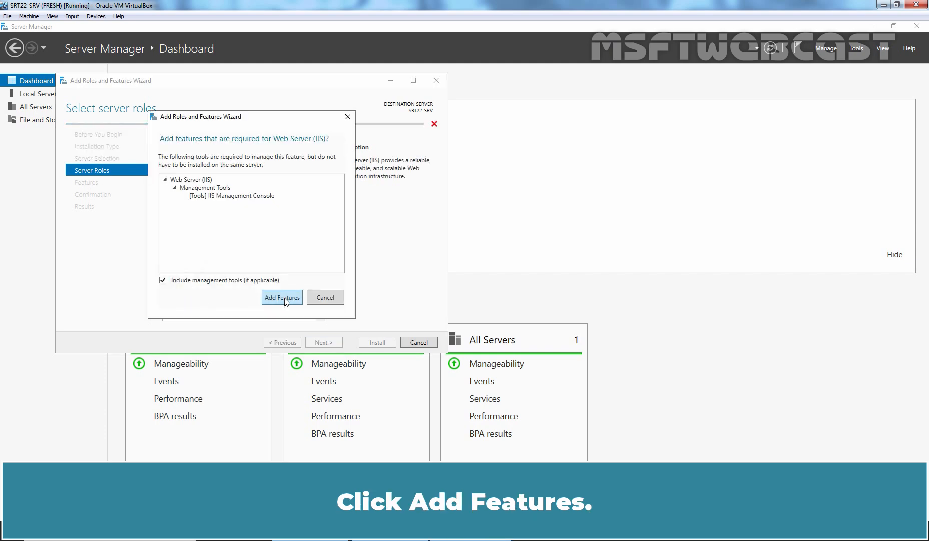
left_click(282, 297)
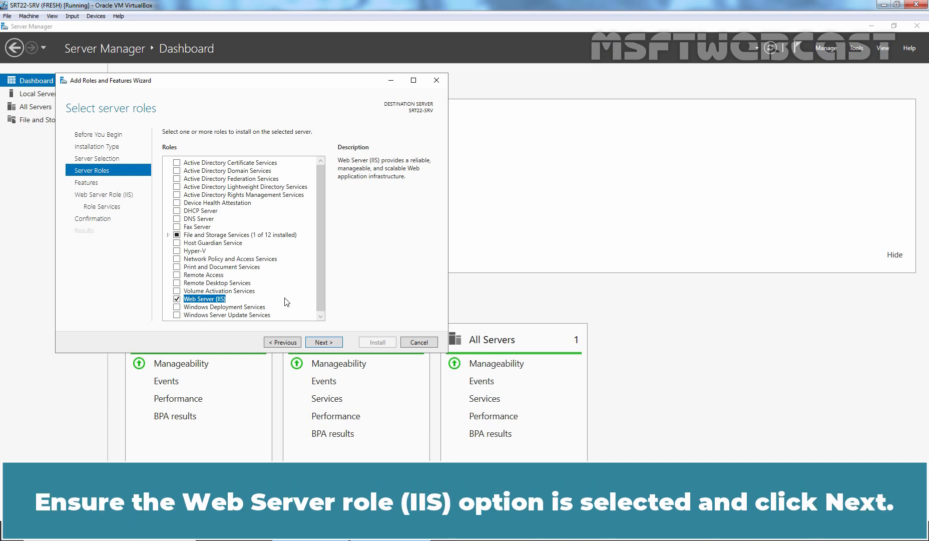
mouse_move(301, 324)
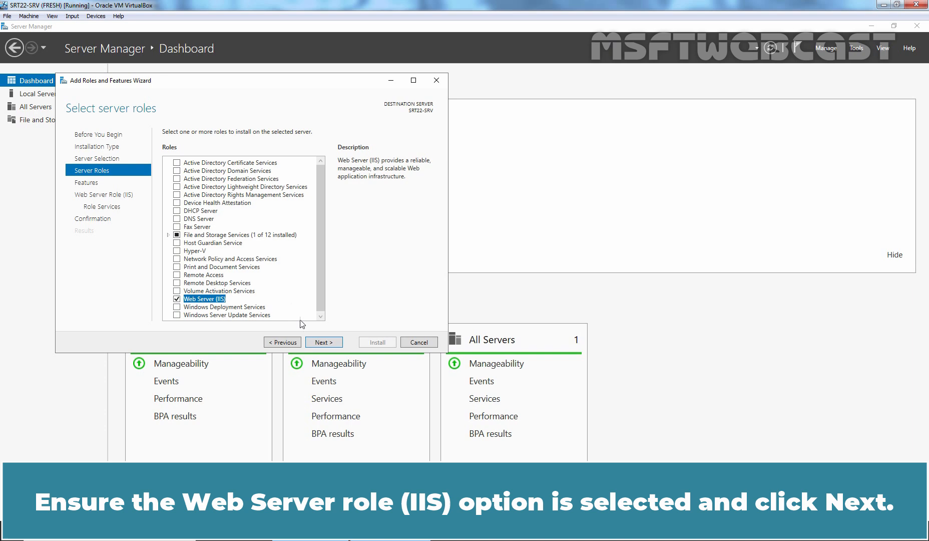
left_click(324, 342)
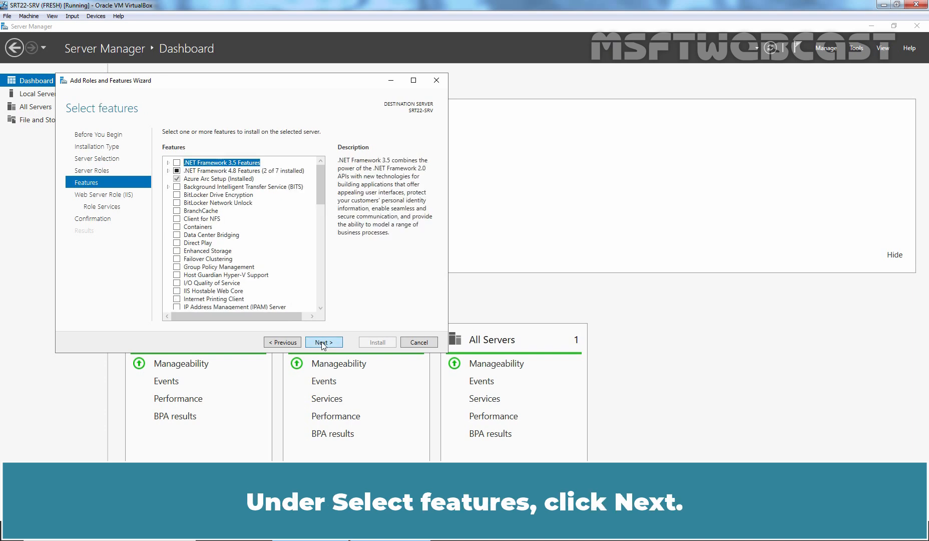
left_click(324, 342)
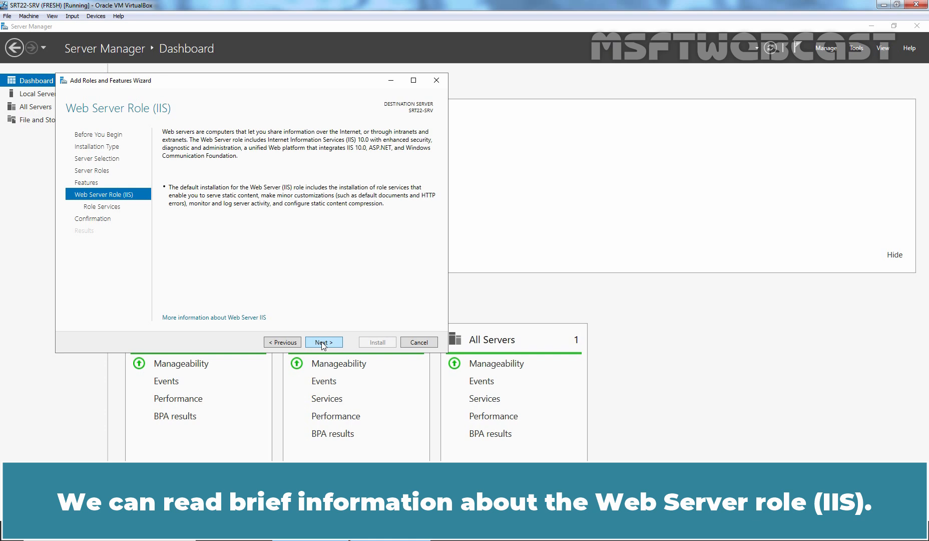
left_click(324, 342)
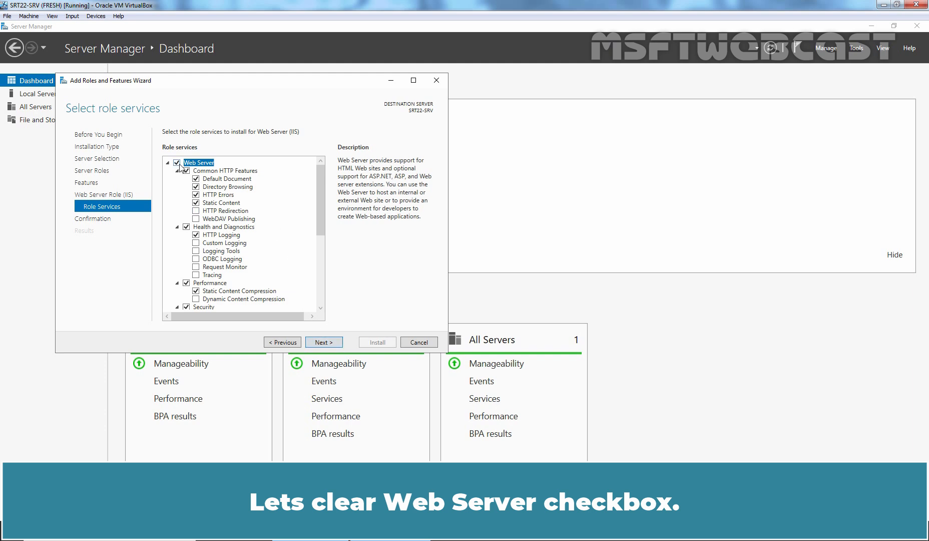
- Limit IIS role services to FTP Service and IIS Management Console only
left_click(177, 162)
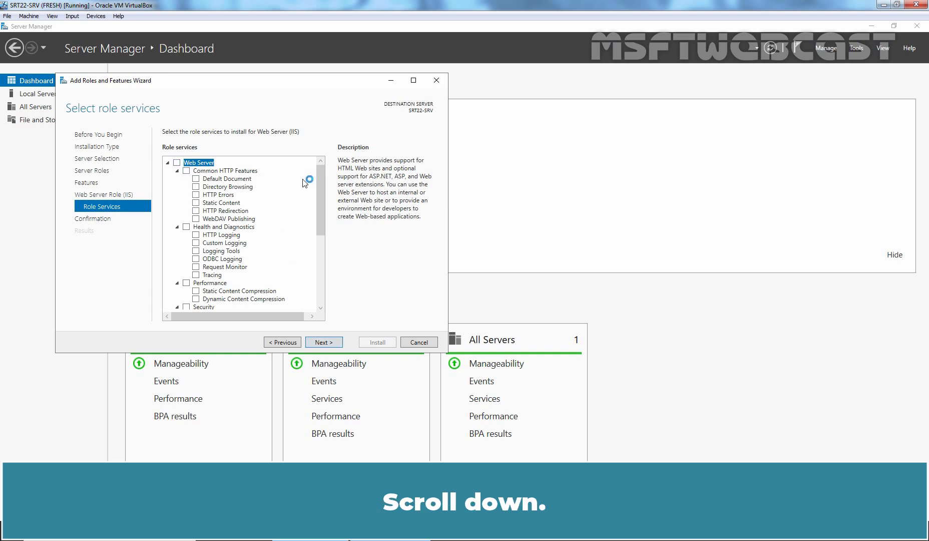
scroll("down", 3)
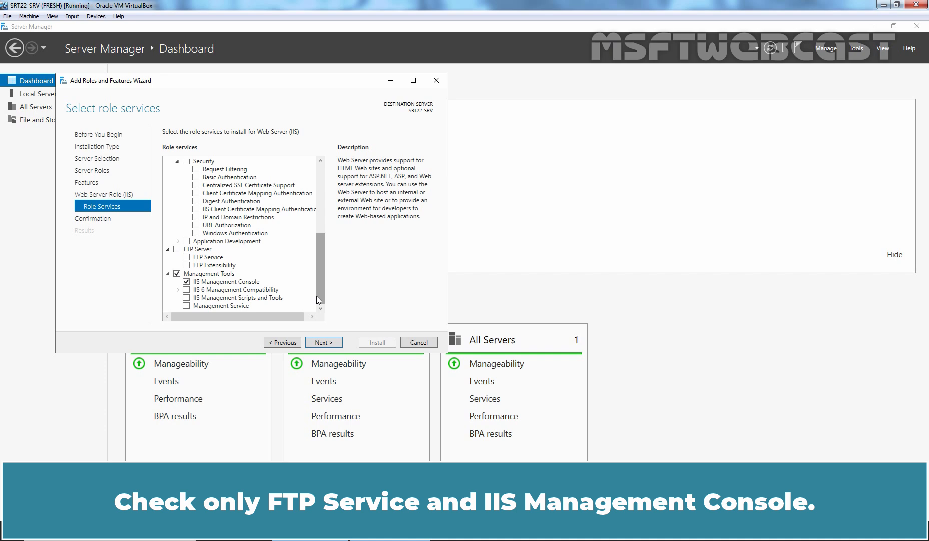
left_click(186, 257)
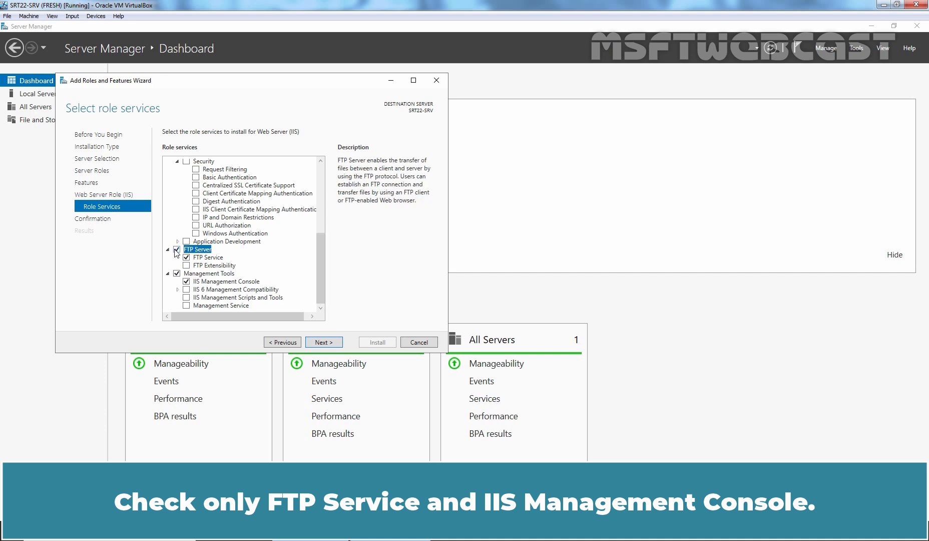
left_click(323, 343)
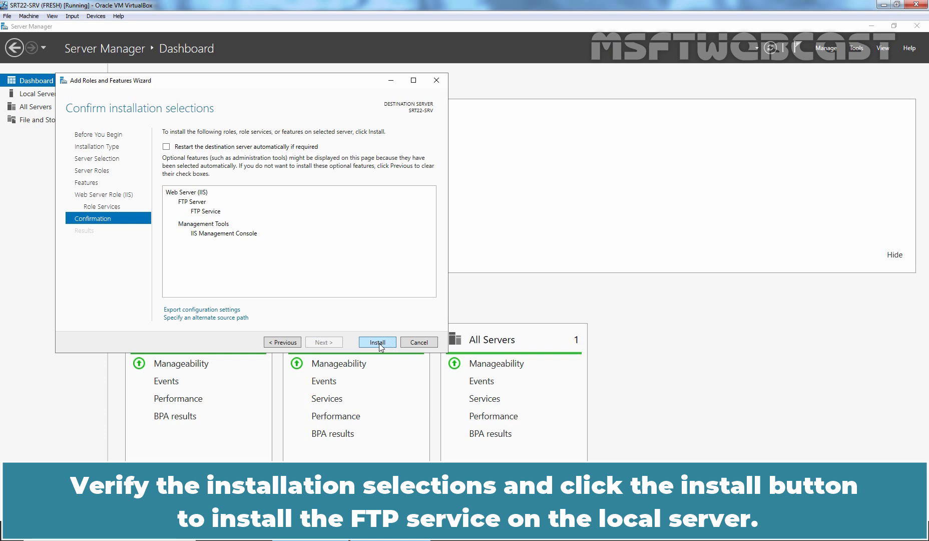
- Install FTP Service and IIS Management Console, then close the finished wizard
left_click(378, 342)
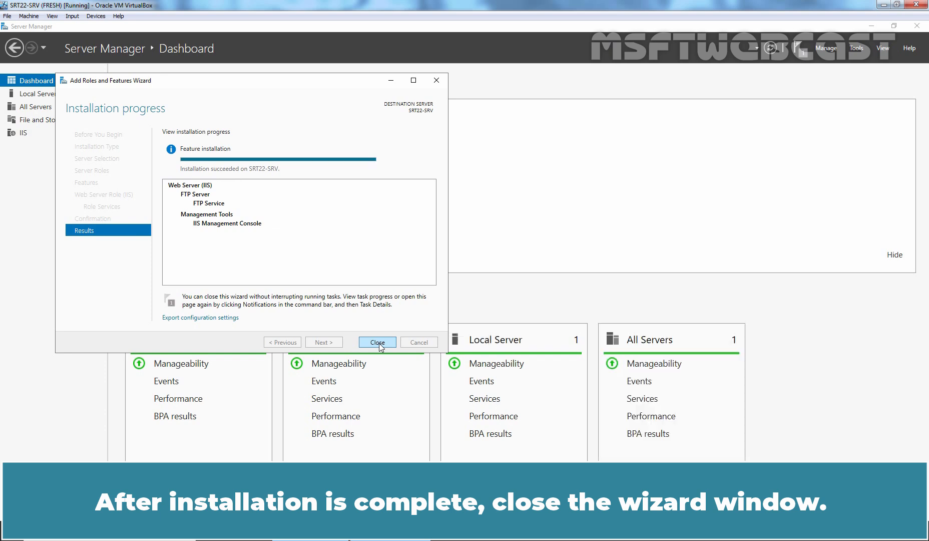
left_click(377, 342)
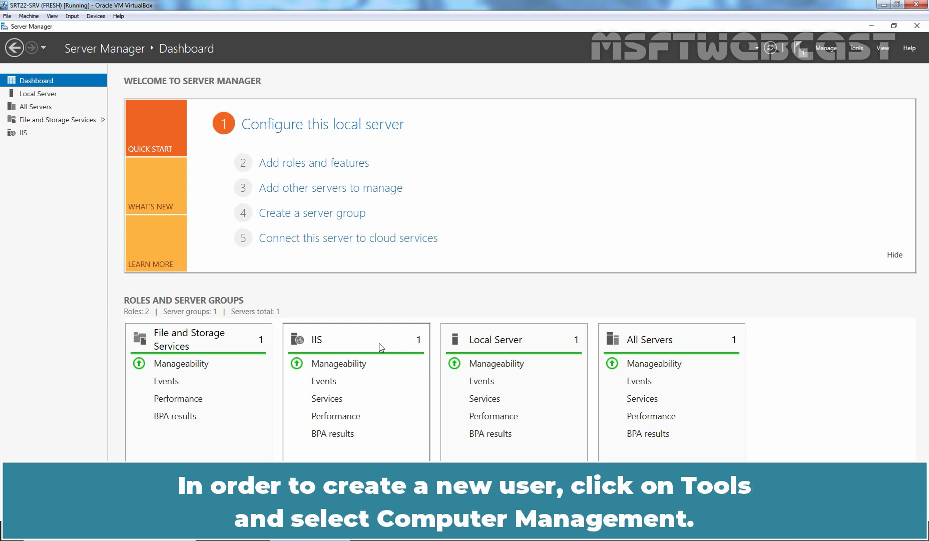
- Create local user FTPUser1 with no forced password change at next logon
left_click(856, 48)
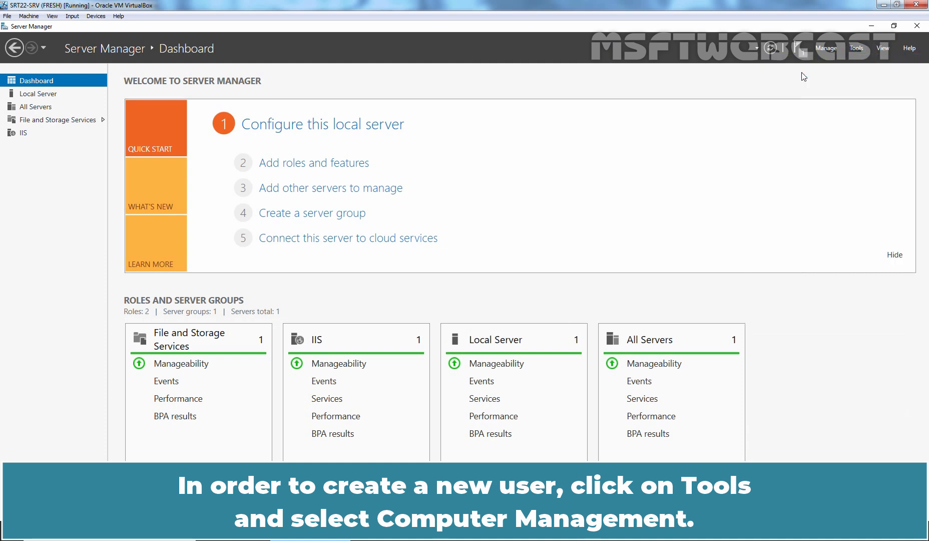
left_click(856, 48)
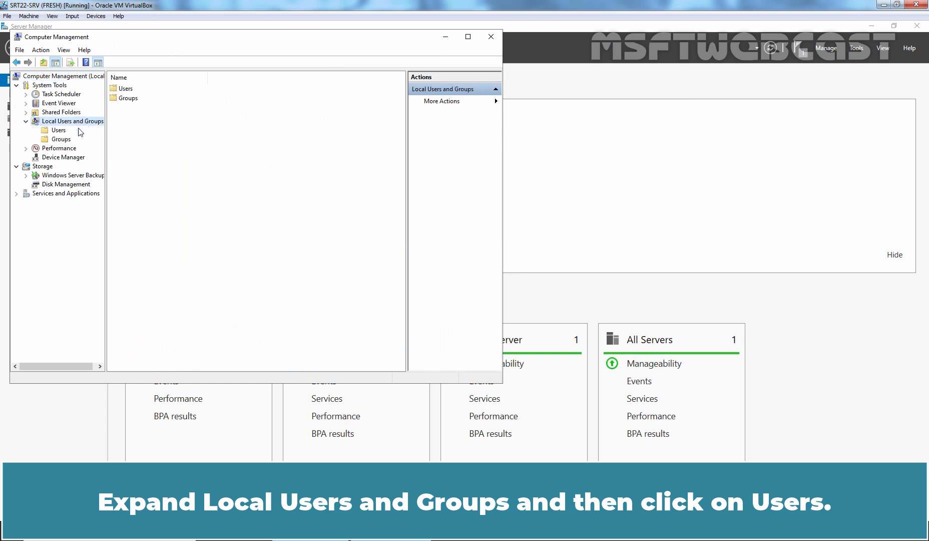
left_click(58, 130)
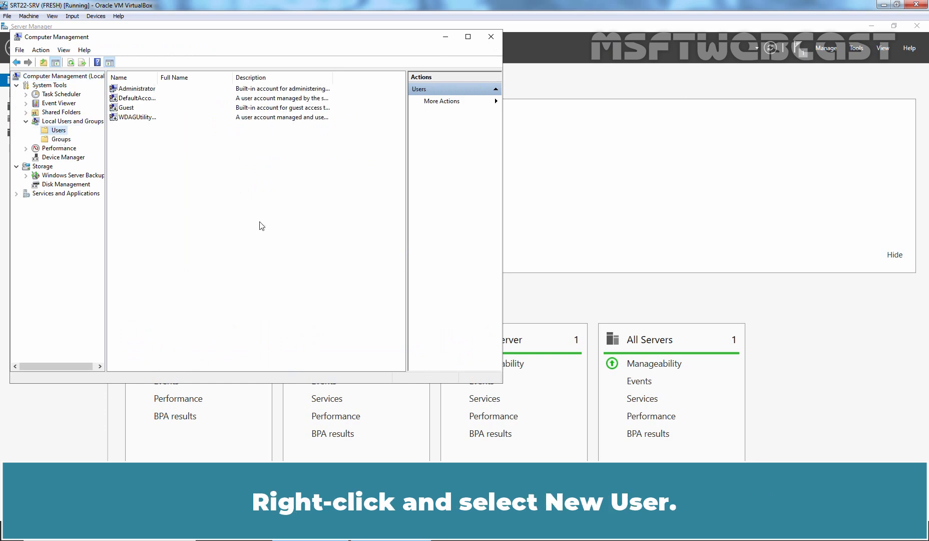
right_click(262, 225)
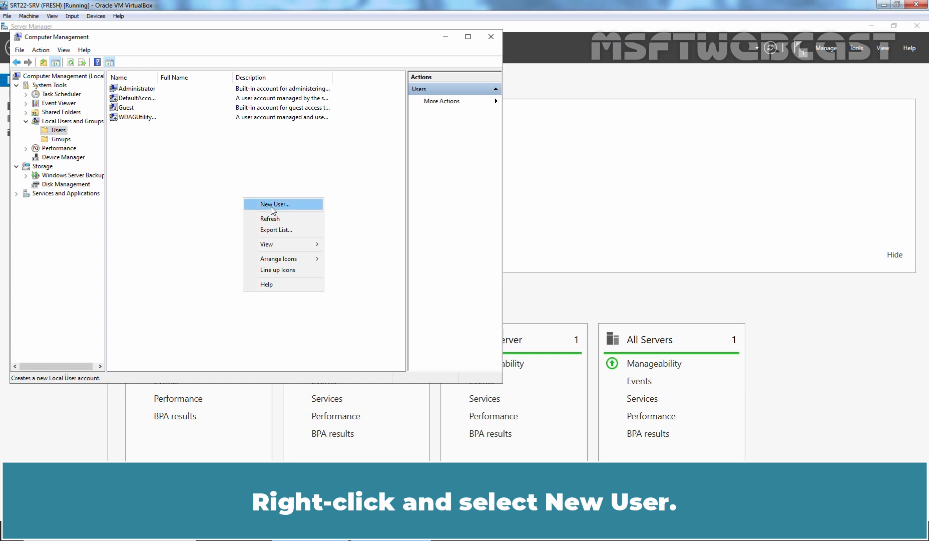
left_click(275, 204)
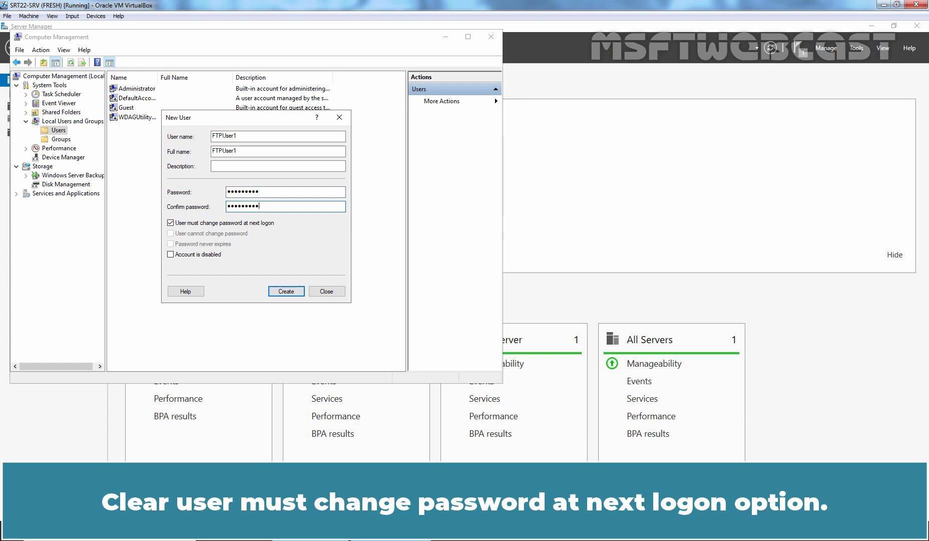
left_click(171, 223)
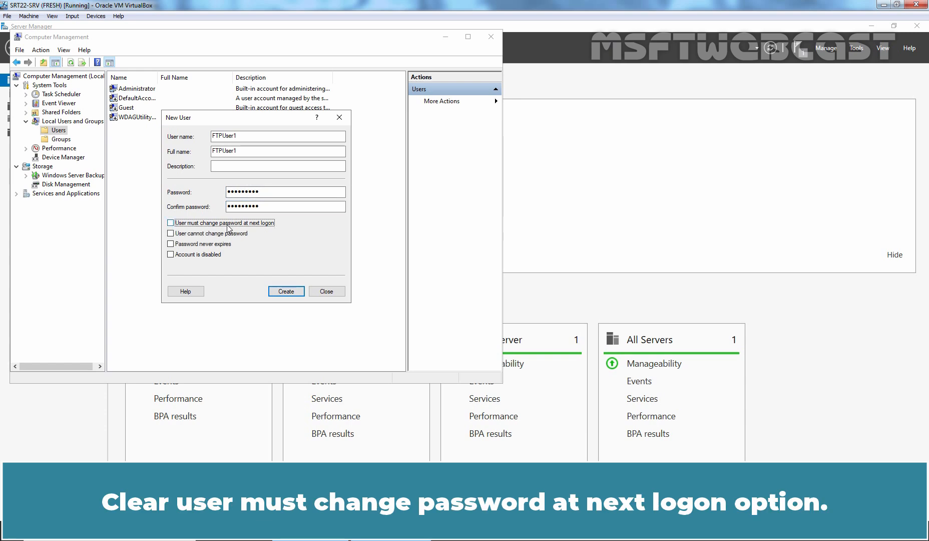
left_click(171, 222)
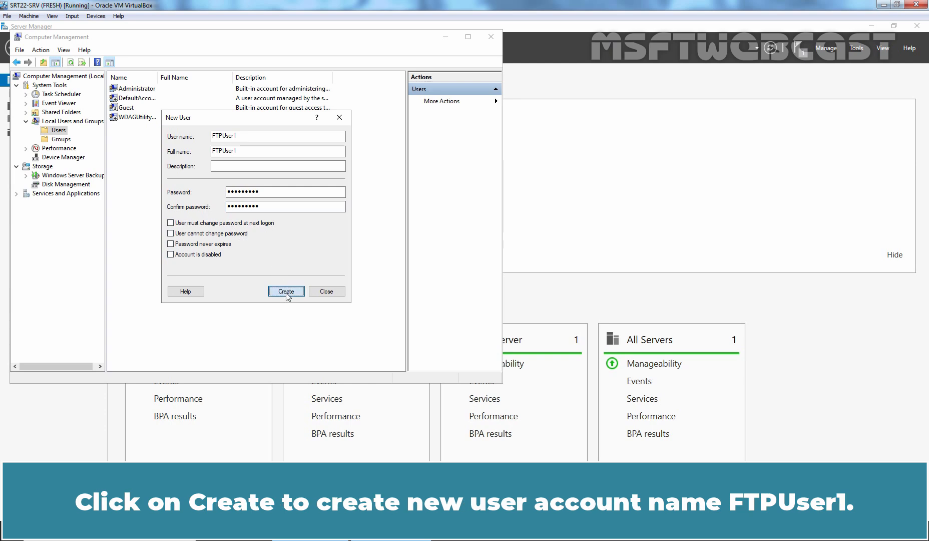
left_click(287, 291)
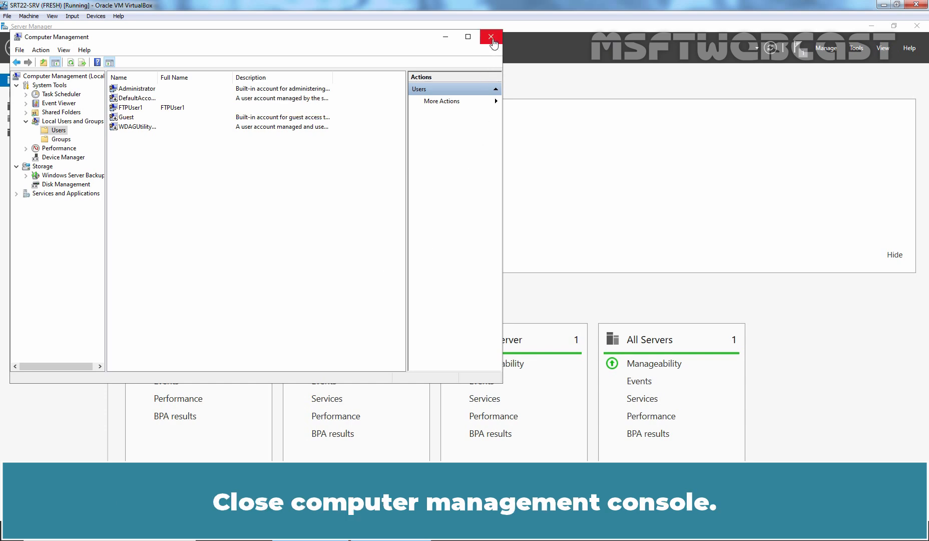
- Create E:\FTPDATA and an FTPUser1 subfolder inside it
left_click(491, 36)
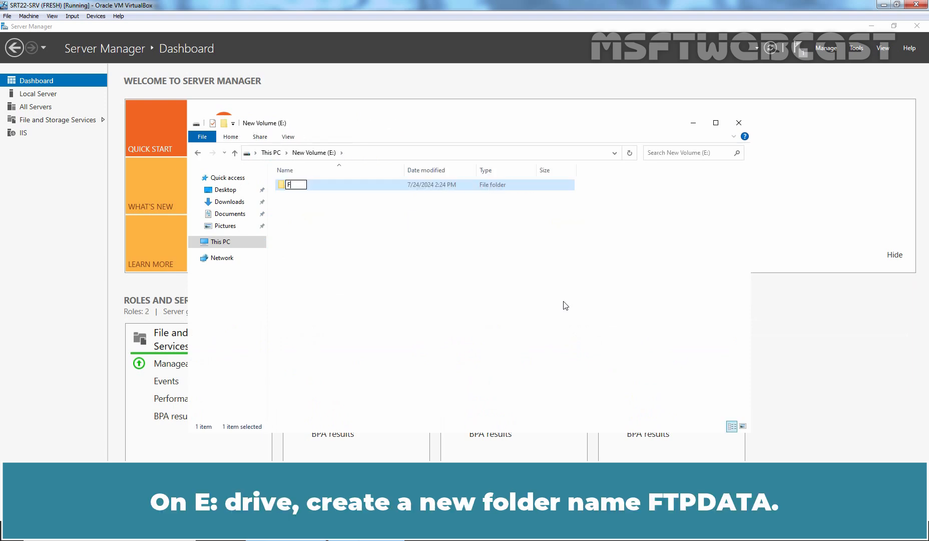
type("TPDATA")
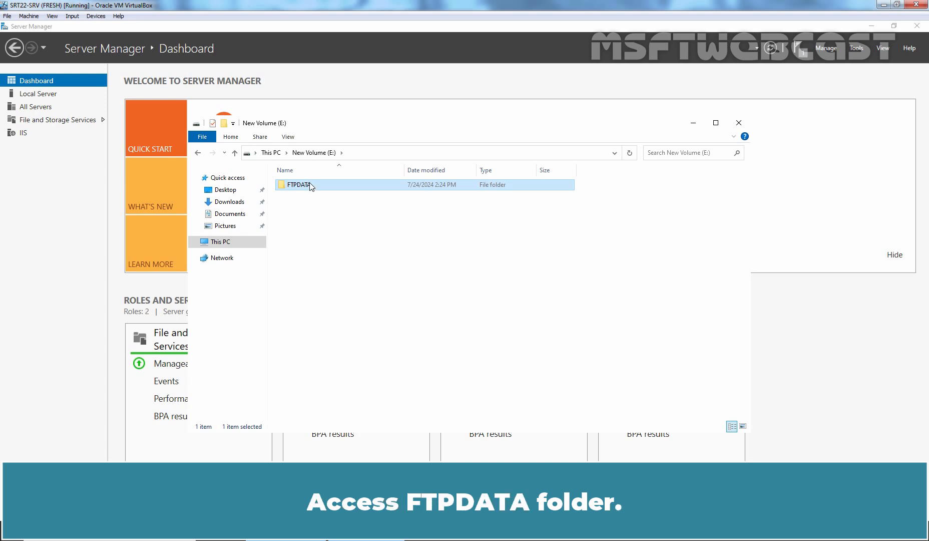
double_click(299, 184)
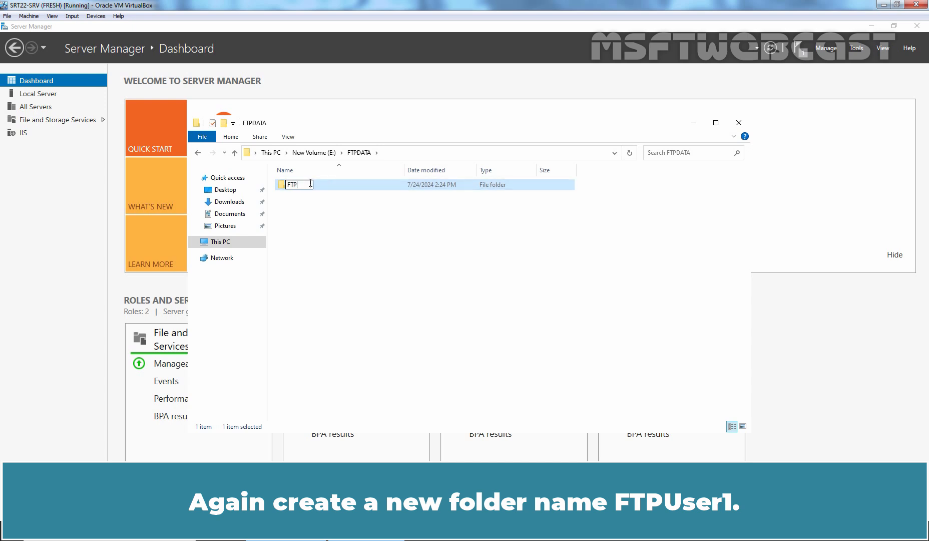
type("User")
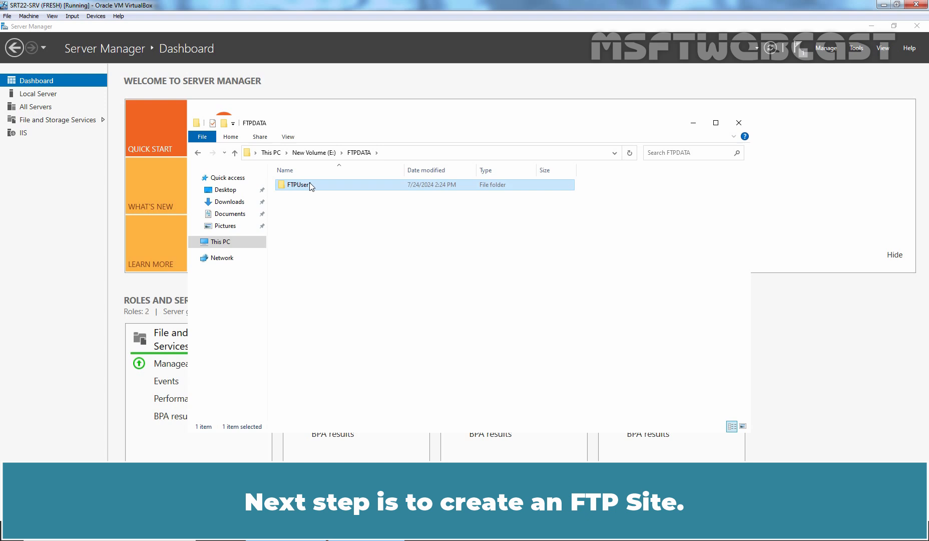
- Launch IIS Manager maximized and start Add FTP Site from the server's Sites node
left_click(739, 122)
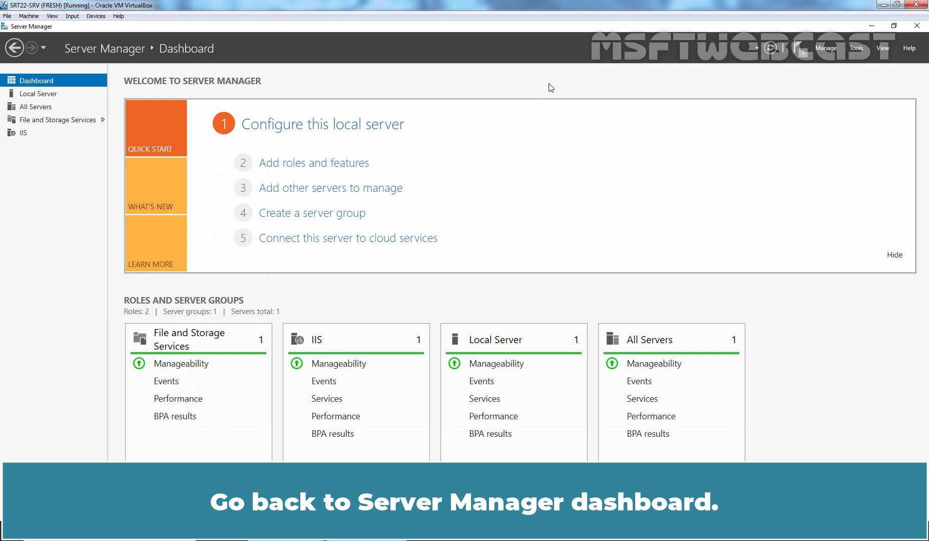
left_click(856, 48)
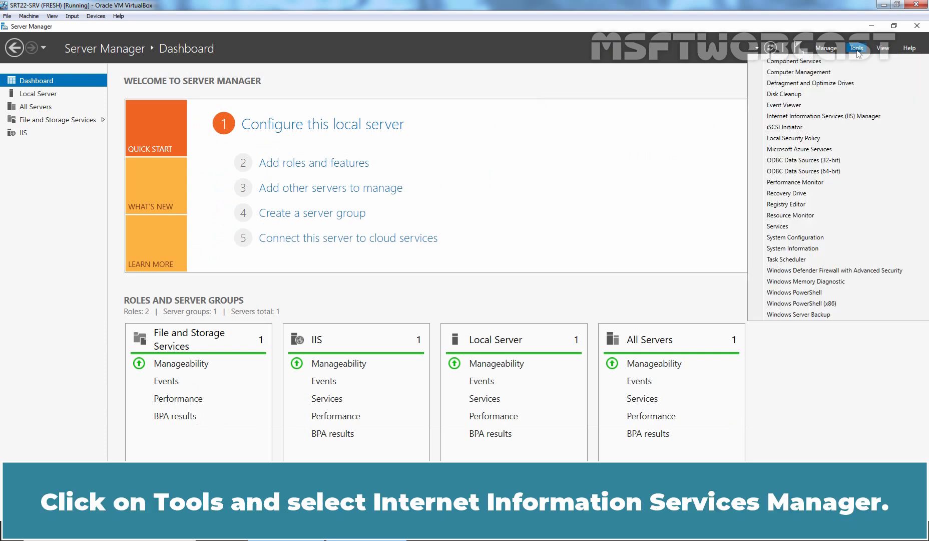
mouse_move(824, 116)
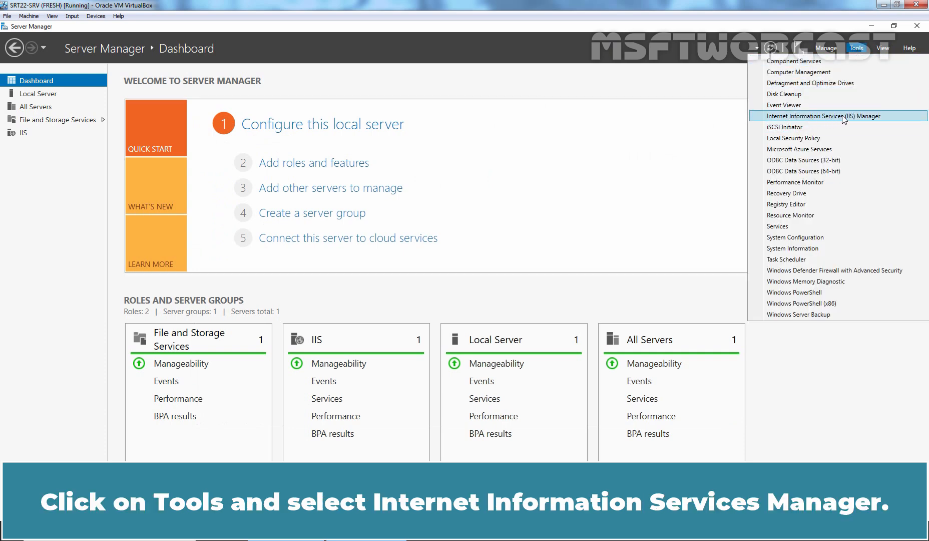
left_click(826, 116)
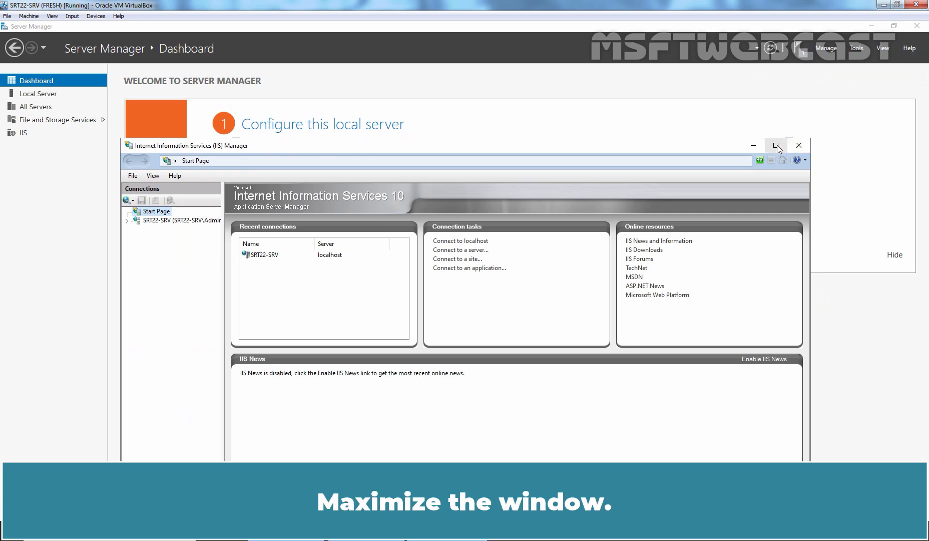
left_click(778, 146)
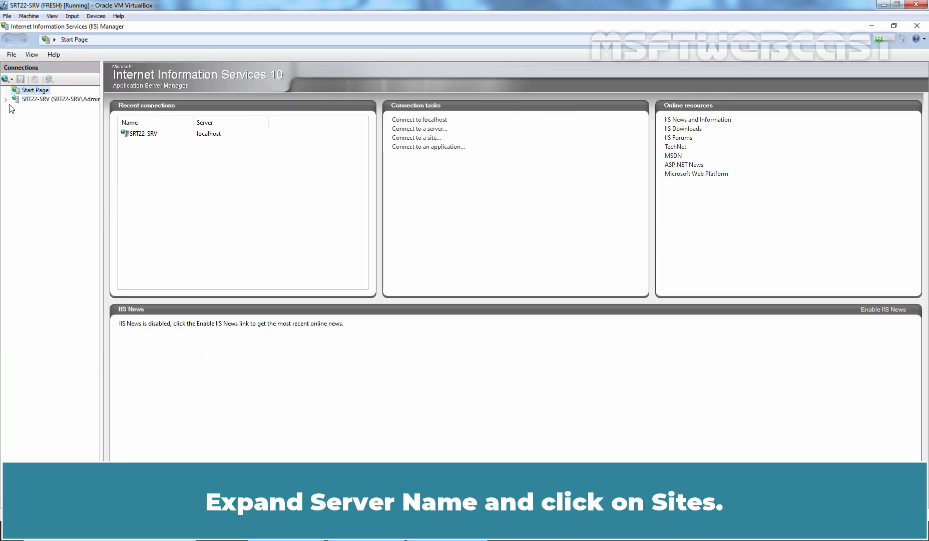
left_click(6, 99)
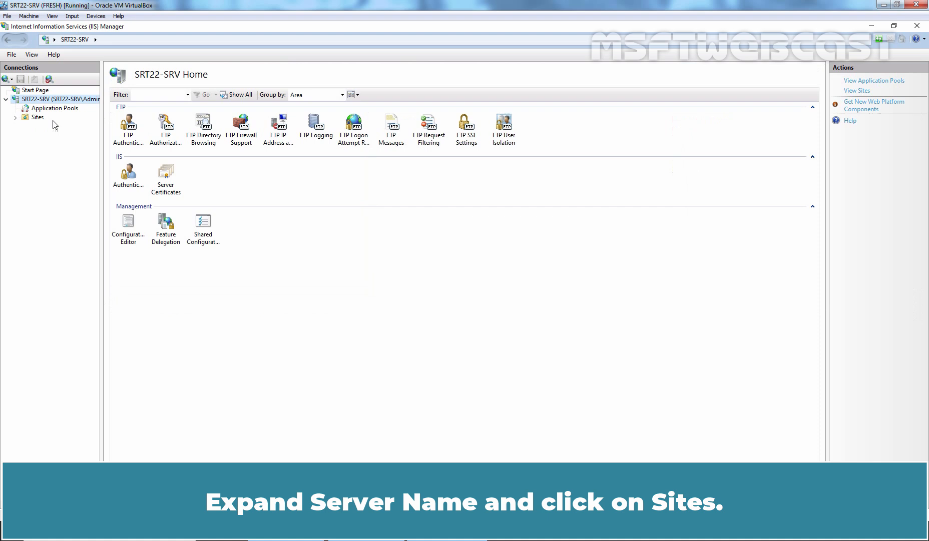
left_click(37, 117)
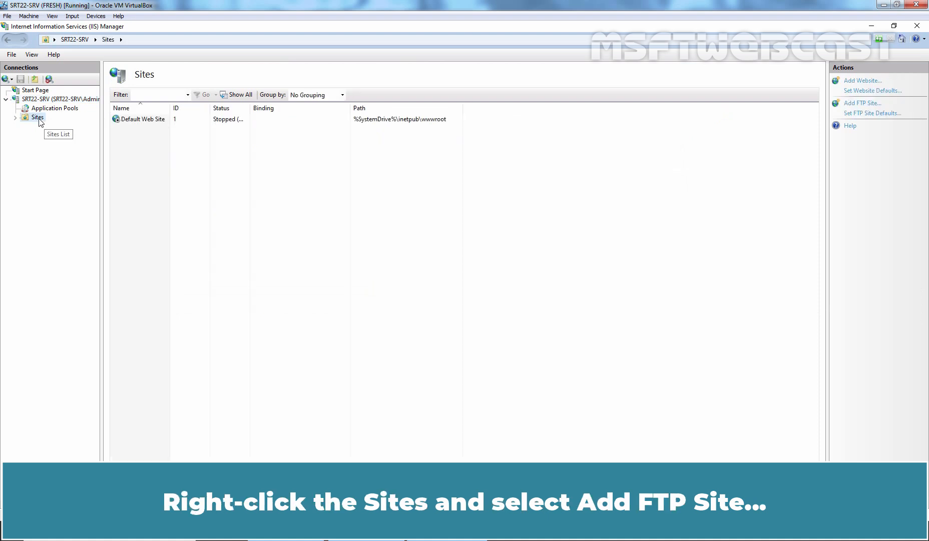
right_click(38, 117)
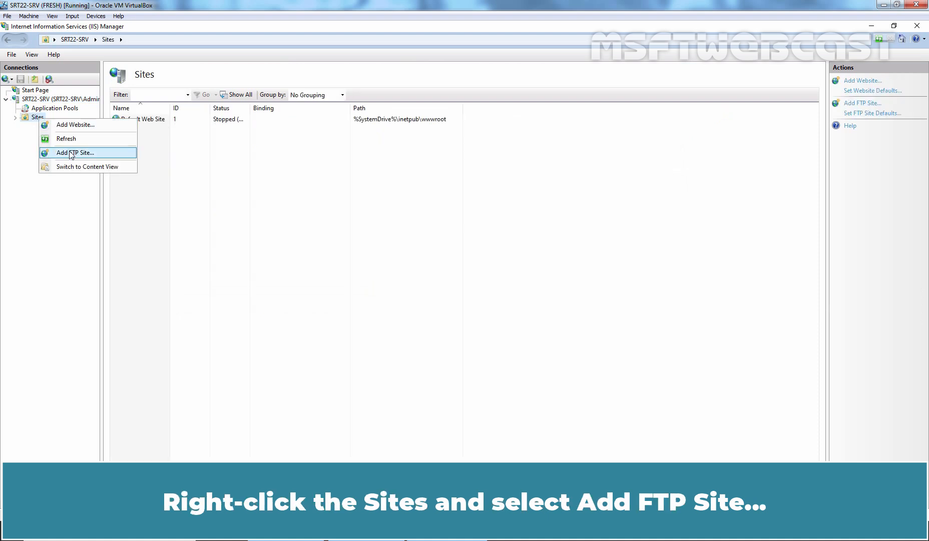
left_click(74, 152)
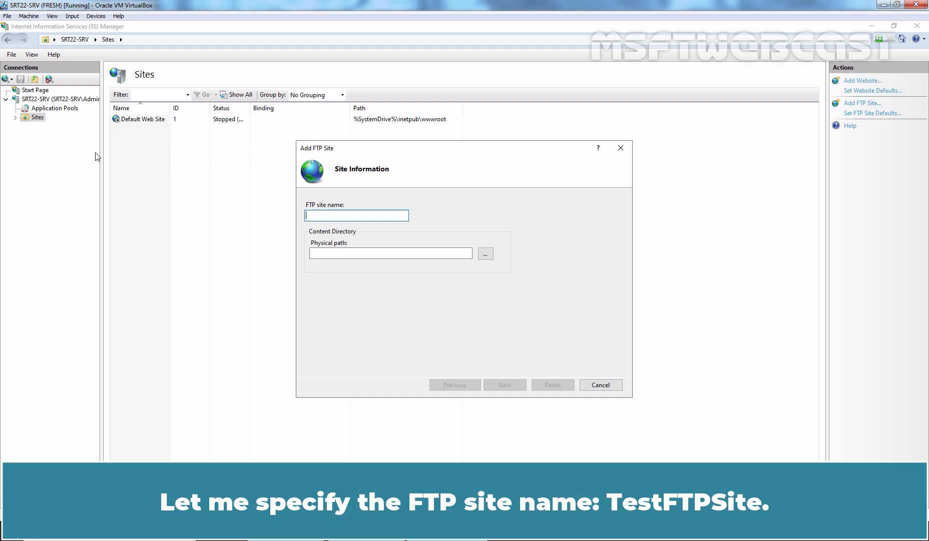
- Name the site TestFTPSite with physical path E:\FTPDATA
type("TestFTPS")
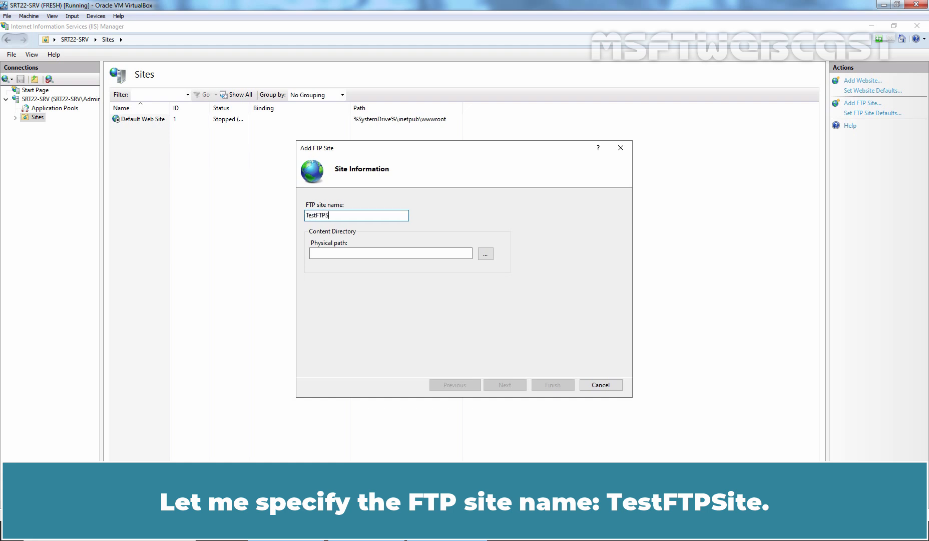
type("ite")
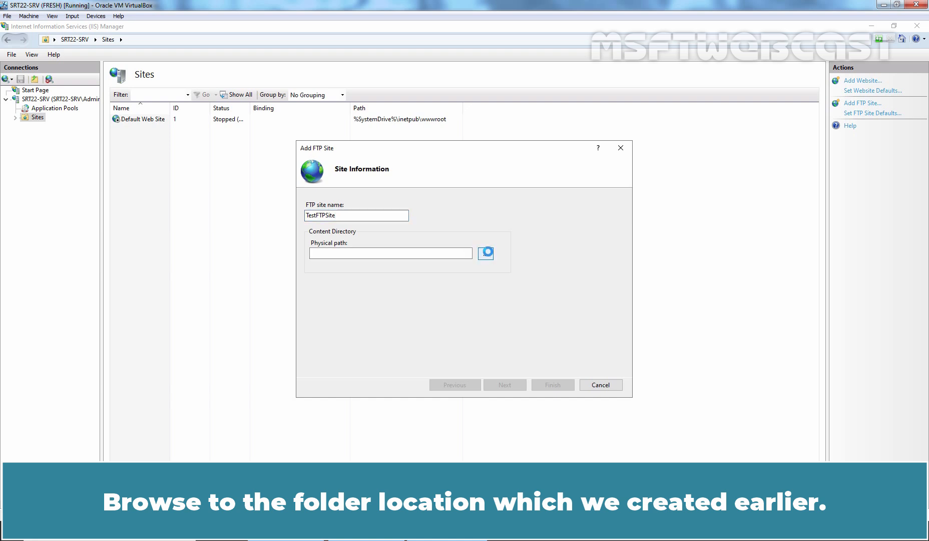
left_click(486, 253)
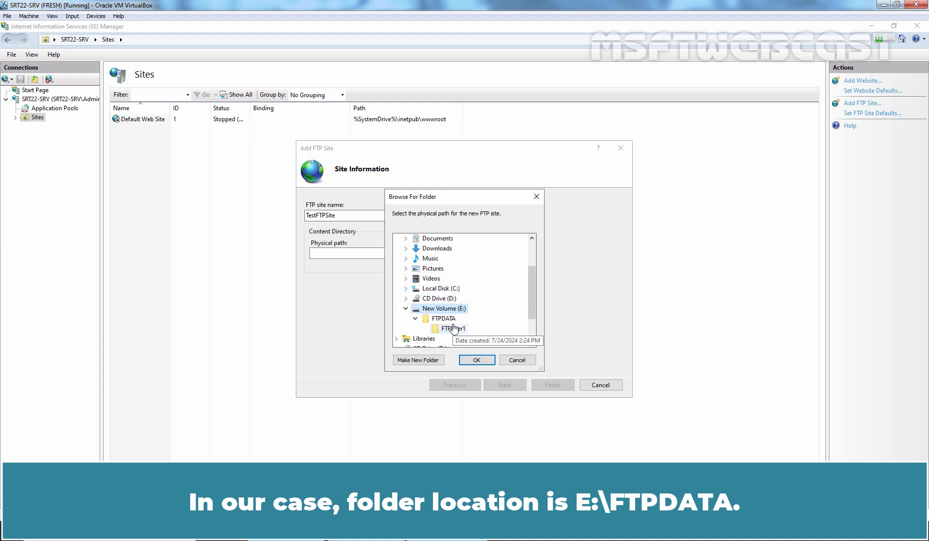
left_click(476, 360)
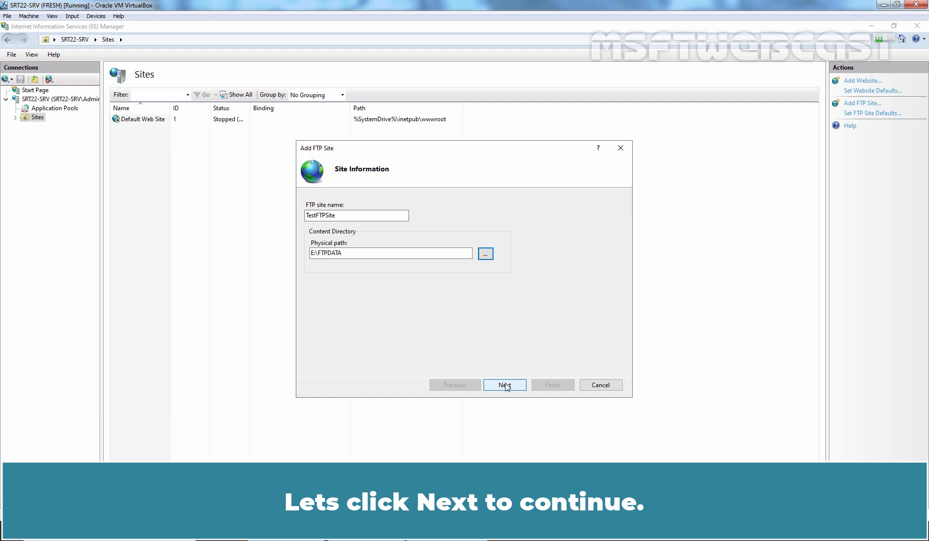
- Keep All Unassigned on port 21 and choose No SSL for the binding
left_click(505, 385)
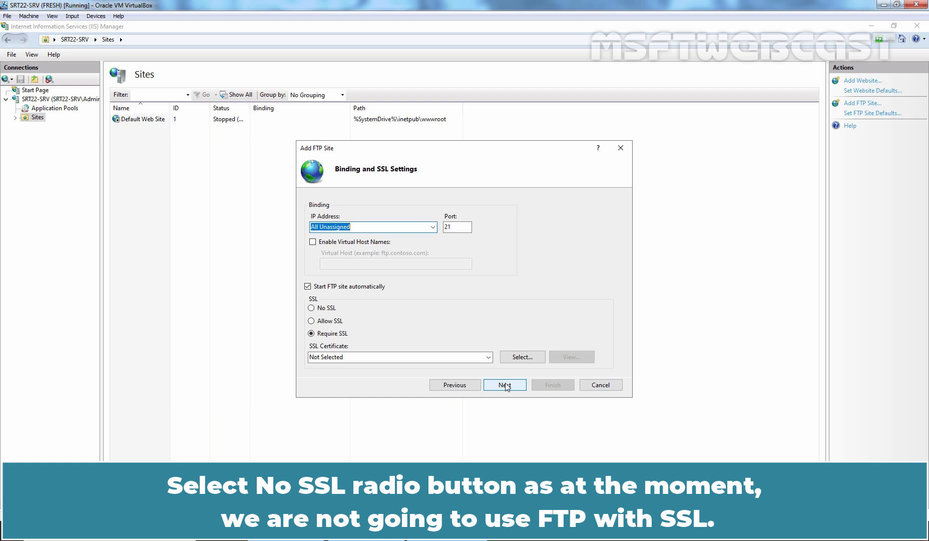
left_click(311, 308)
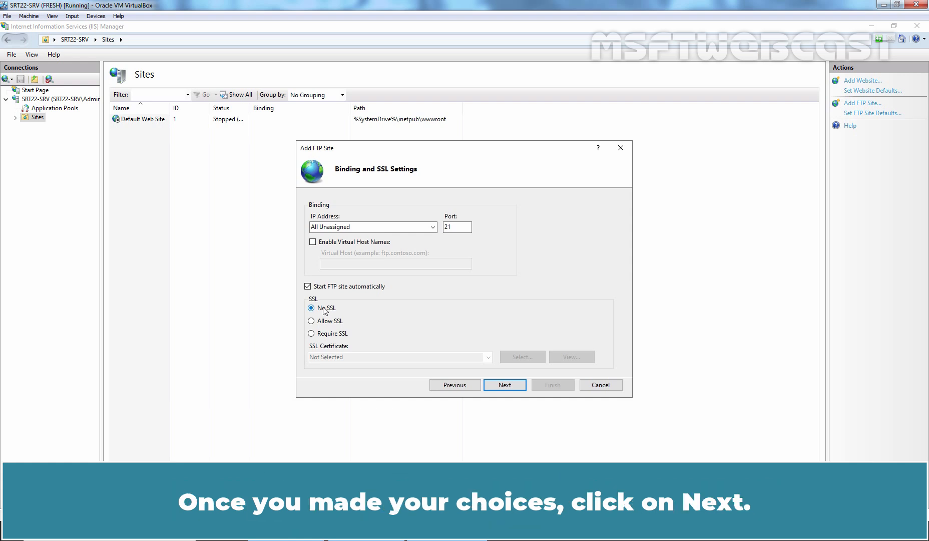
mouse_move(436, 345)
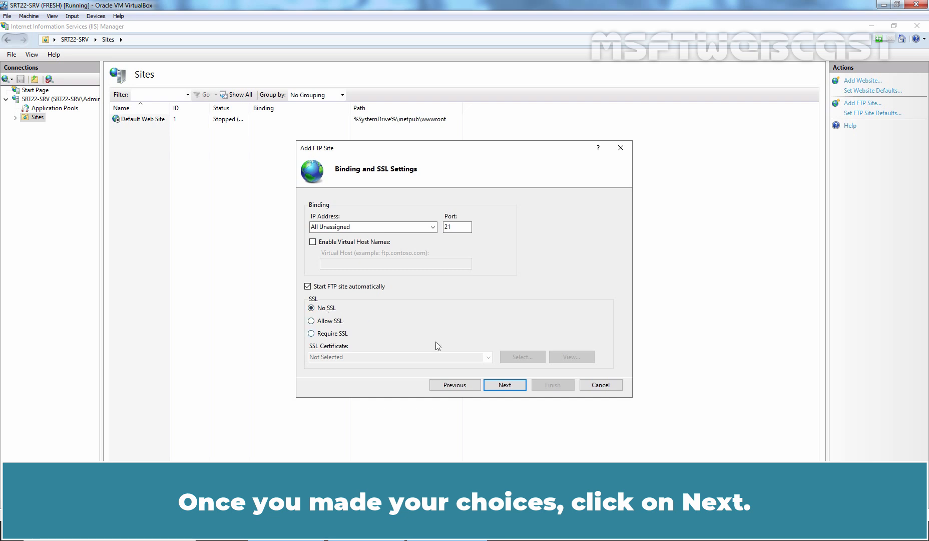
left_click(505, 384)
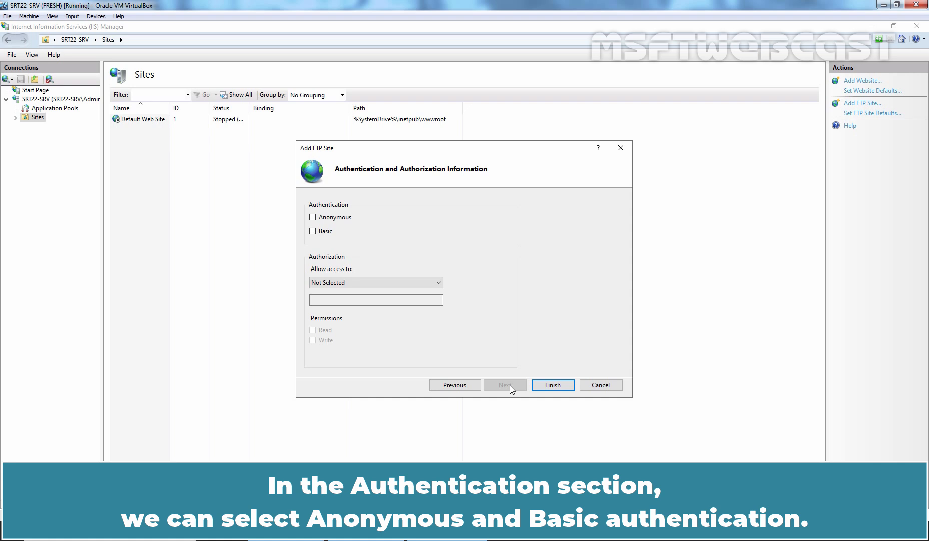
mouse_move(357, 236)
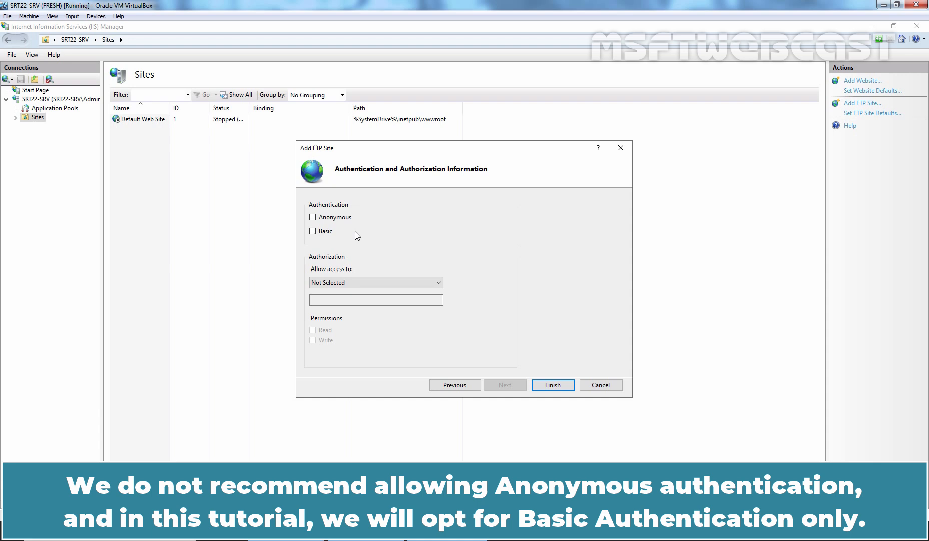
- Enable Basic authentication and give All users Read and Write access
left_click(313, 231)
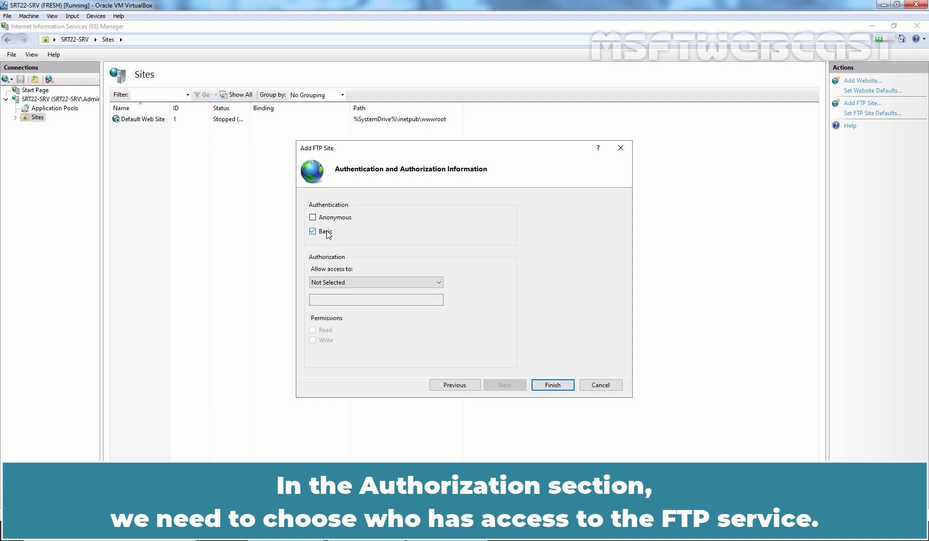
mouse_move(385, 299)
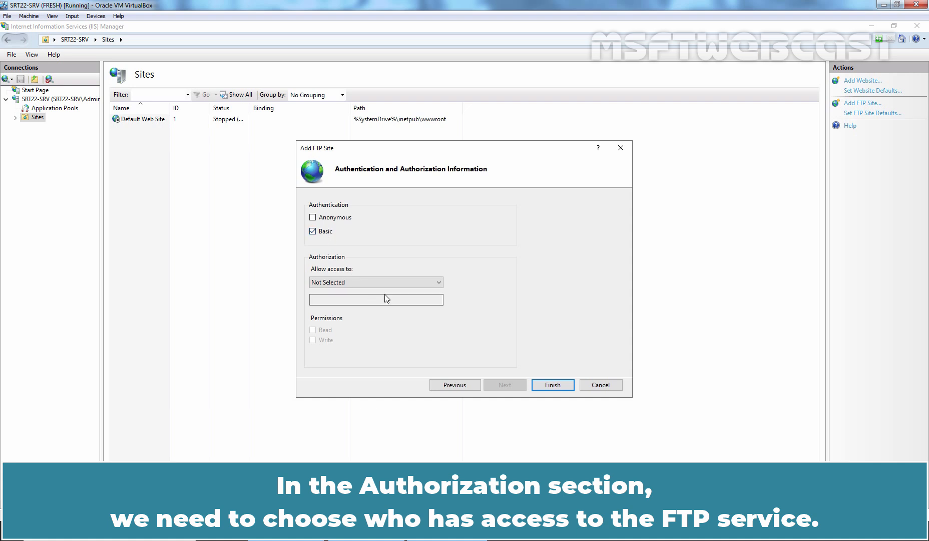
left_click(437, 281)
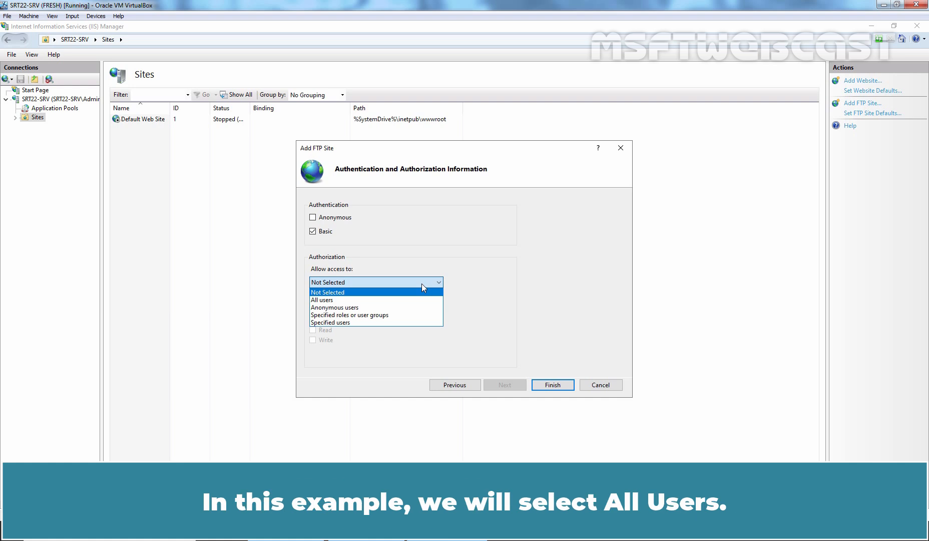
mouse_move(322, 300)
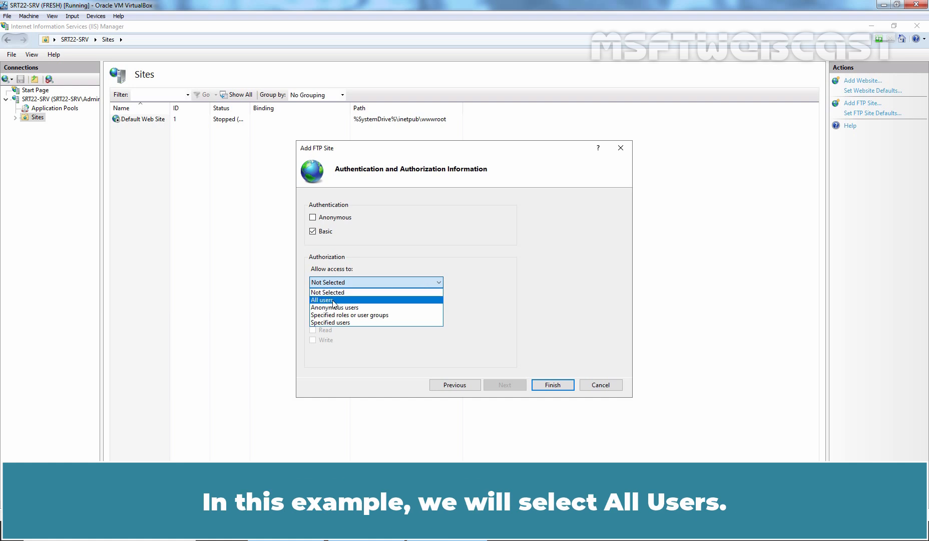
left_click(322, 300)
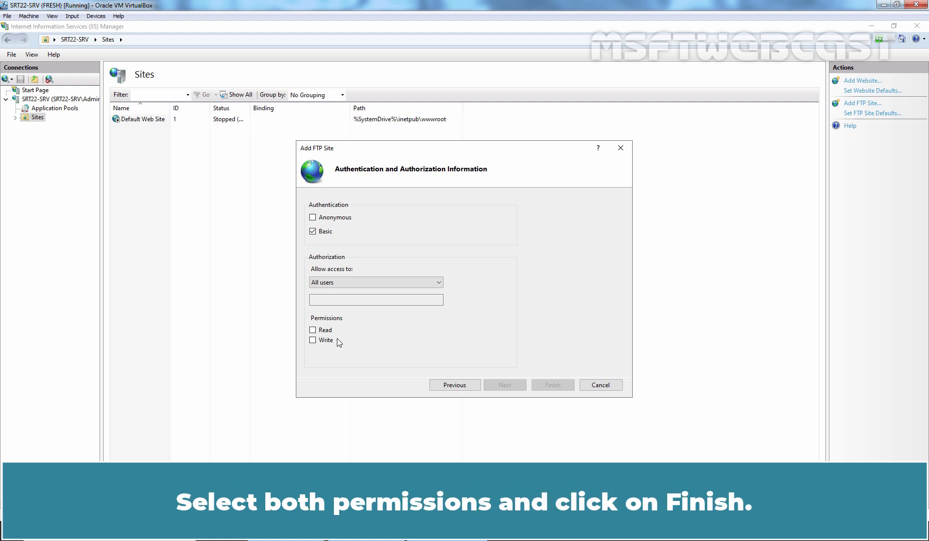
left_click(313, 340)
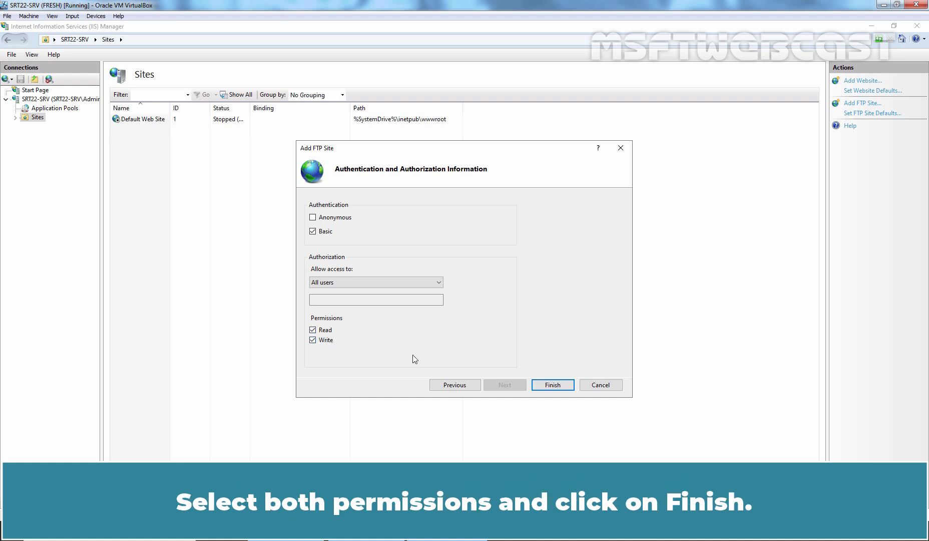
left_click(552, 385)
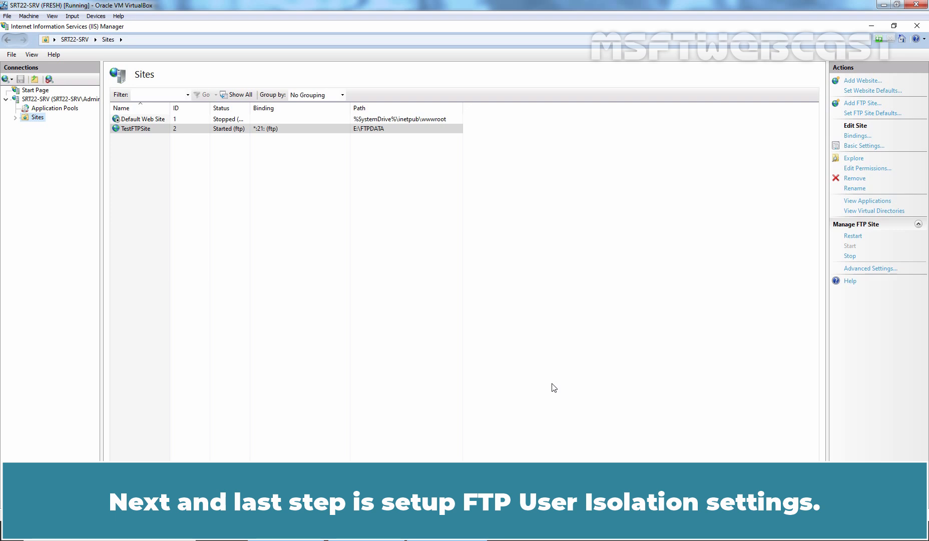
- Set TestFTPSite's FTP User Isolation to User name directory and apply it
left_click(14, 117)
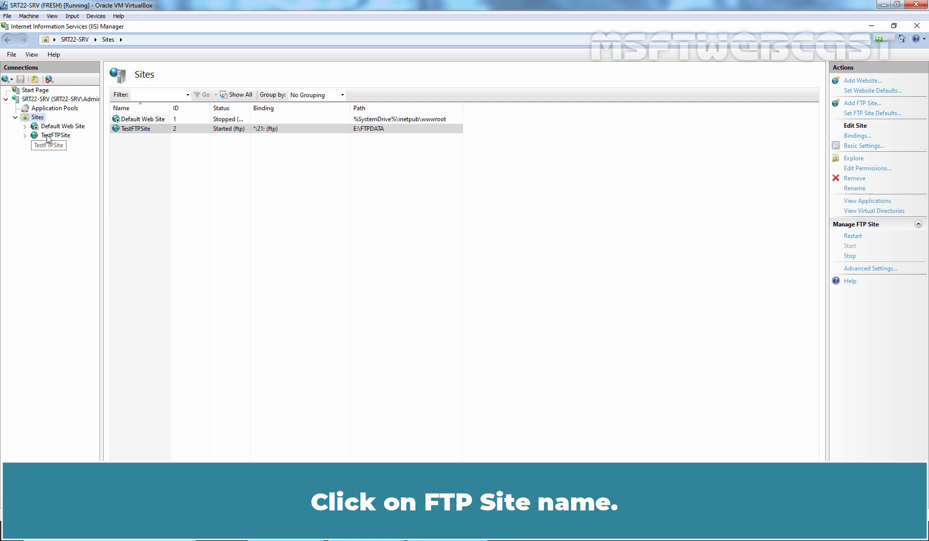
left_click(58, 135)
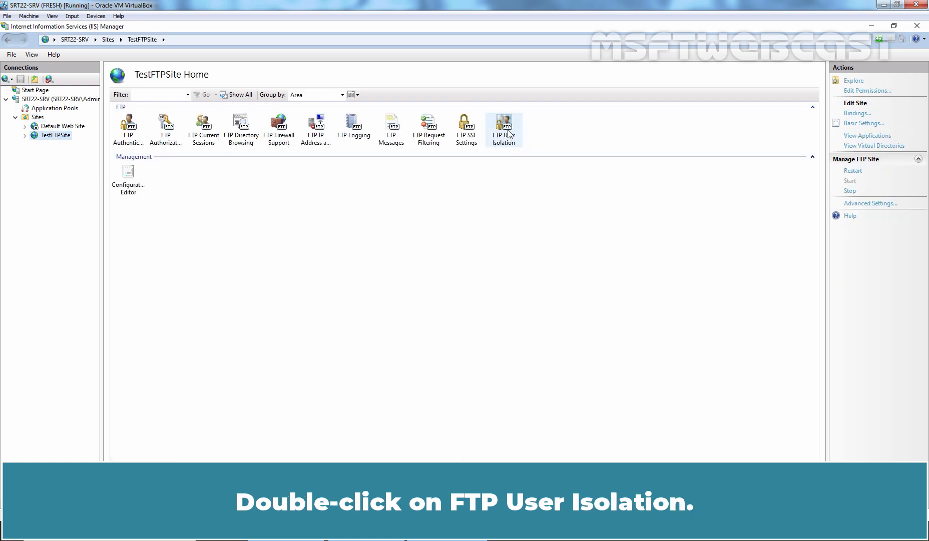
double_click(503, 125)
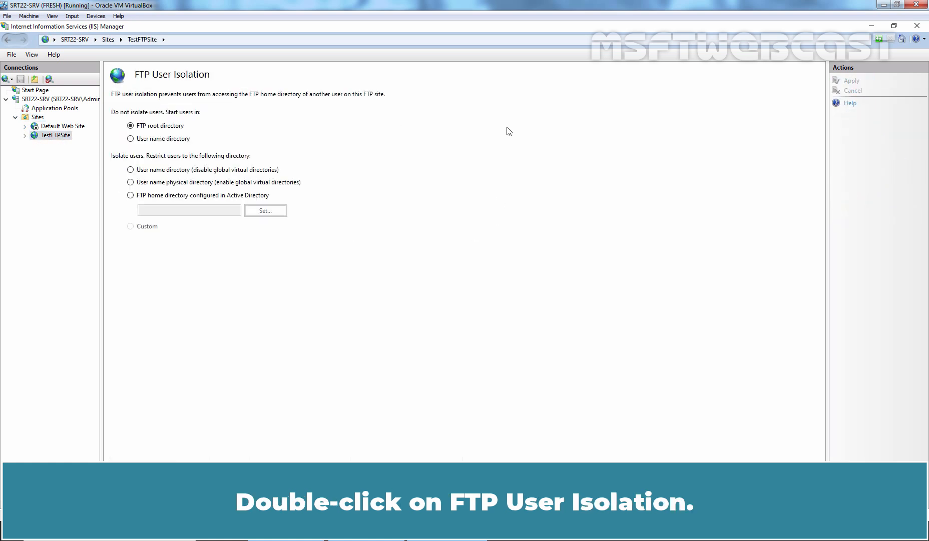
left_click(130, 139)
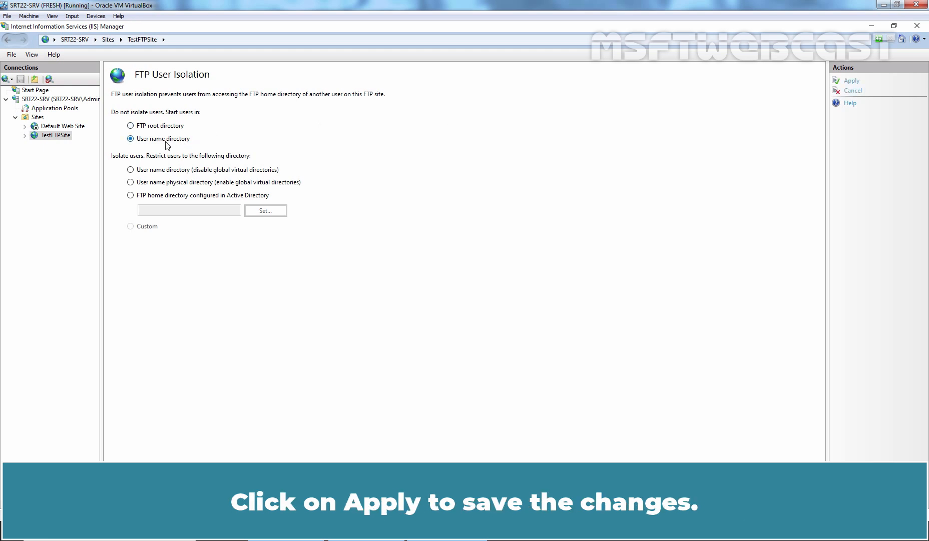
left_click(851, 81)
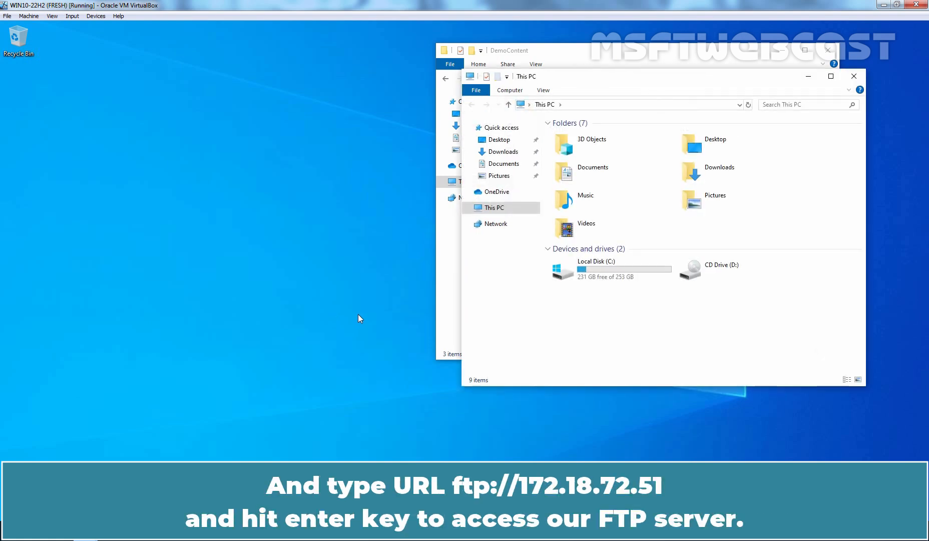
- Open ftp://172.18.72.51/ in File Explorer and log on as FTPUser1 with its password
type("ftp://172.18.72.51/")
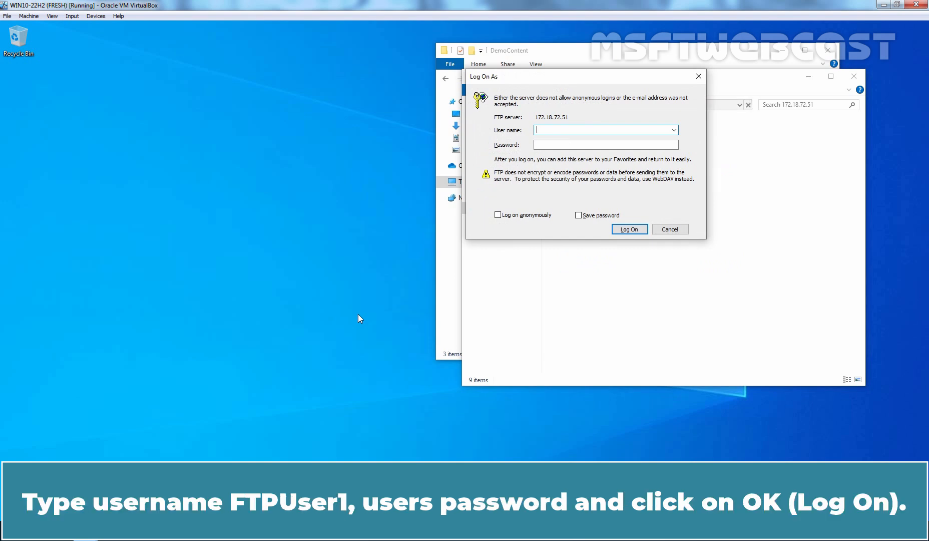
type("FTPUser1")
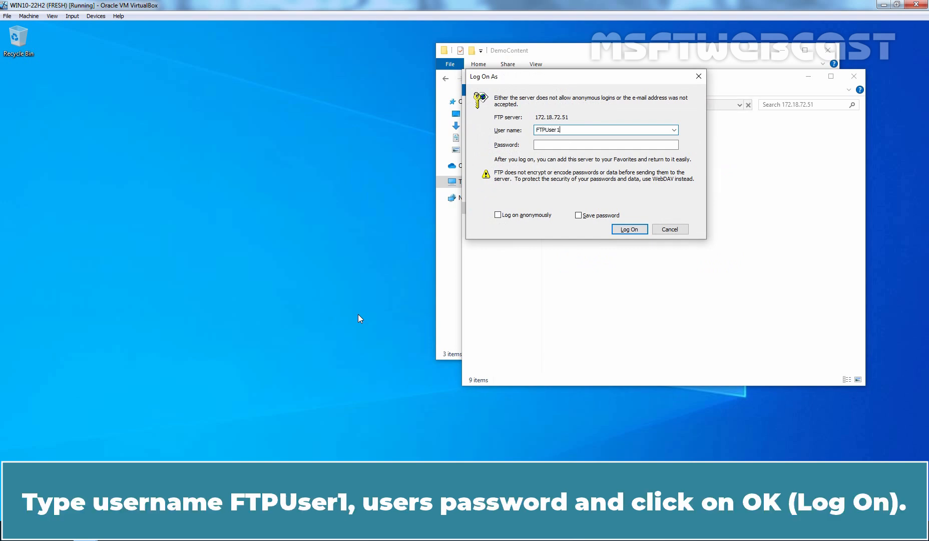
type("password")
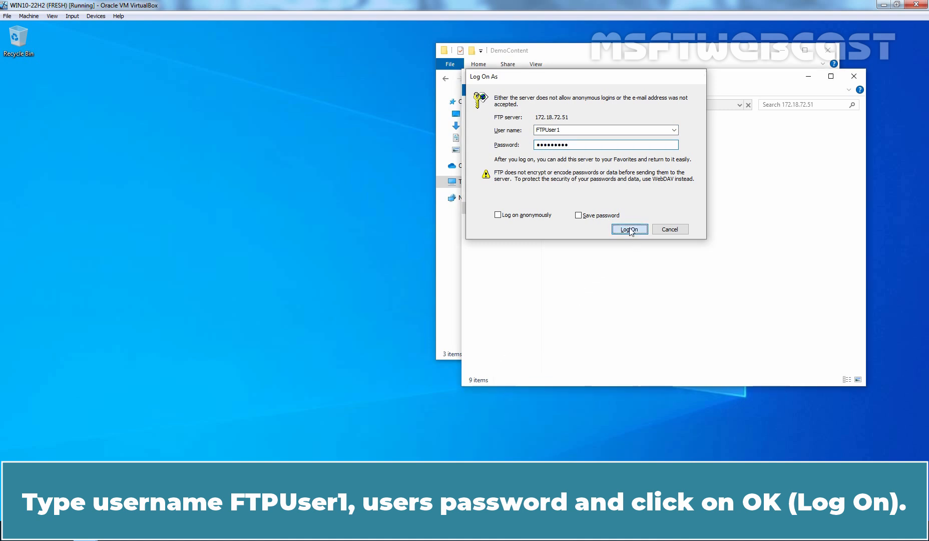
left_click(630, 229)
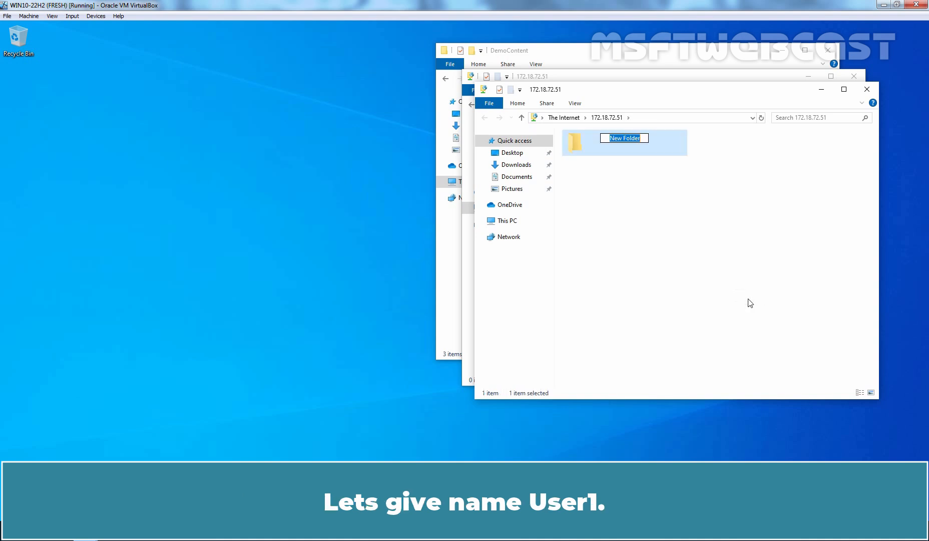
- Create a User1 folder on the FTP site and paste in the DemoContent items
type("User1")
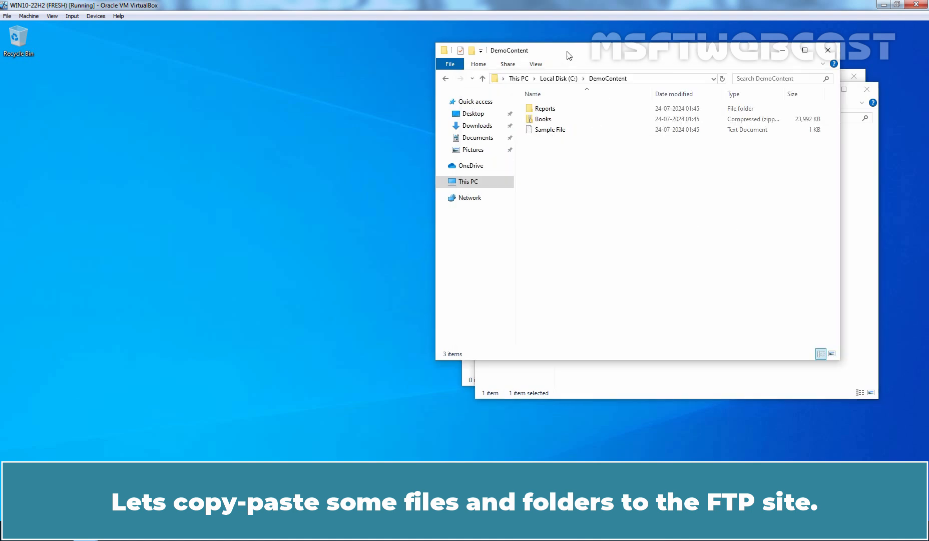
key("ctrl+a")
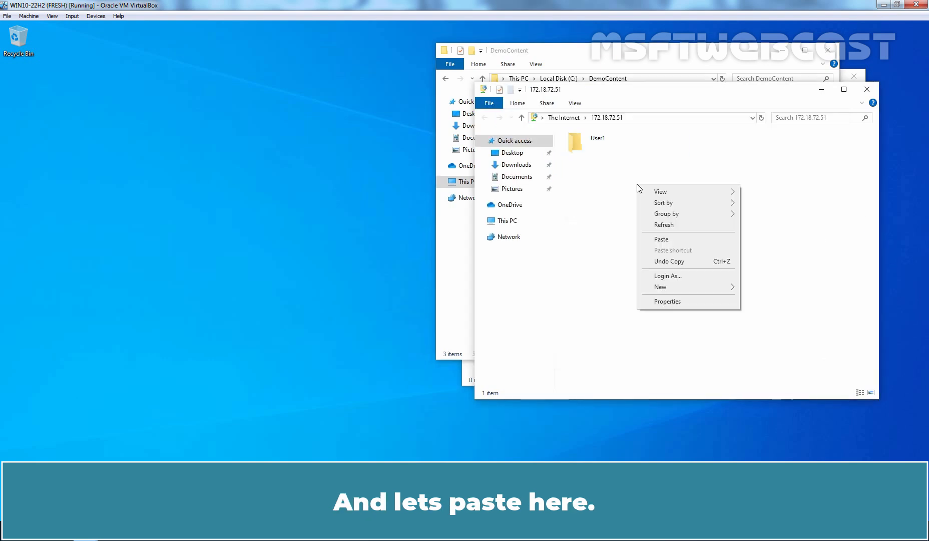
left_click(662, 239)
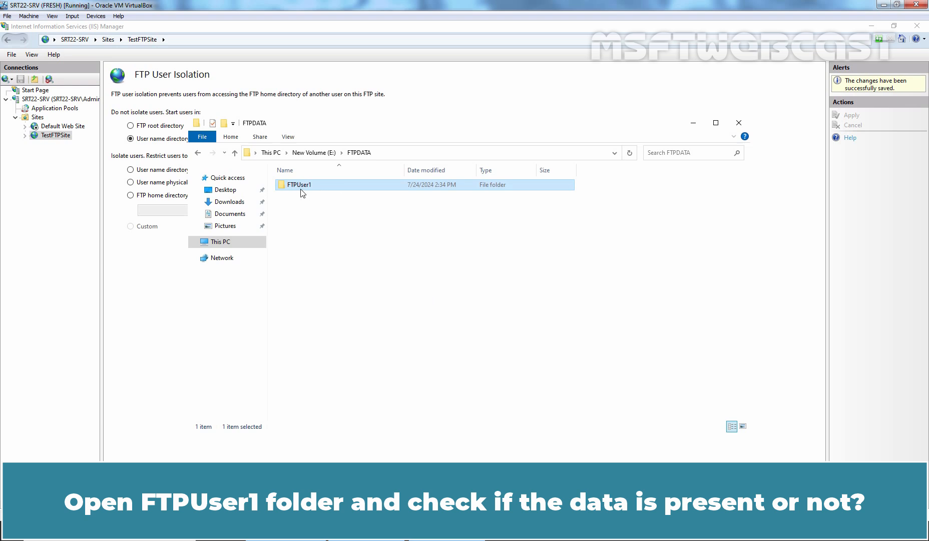
- Open E:\FTPDATA\FTPUser1 to confirm Reports, User1, Books and Sample File arrived
double_click(299, 185)
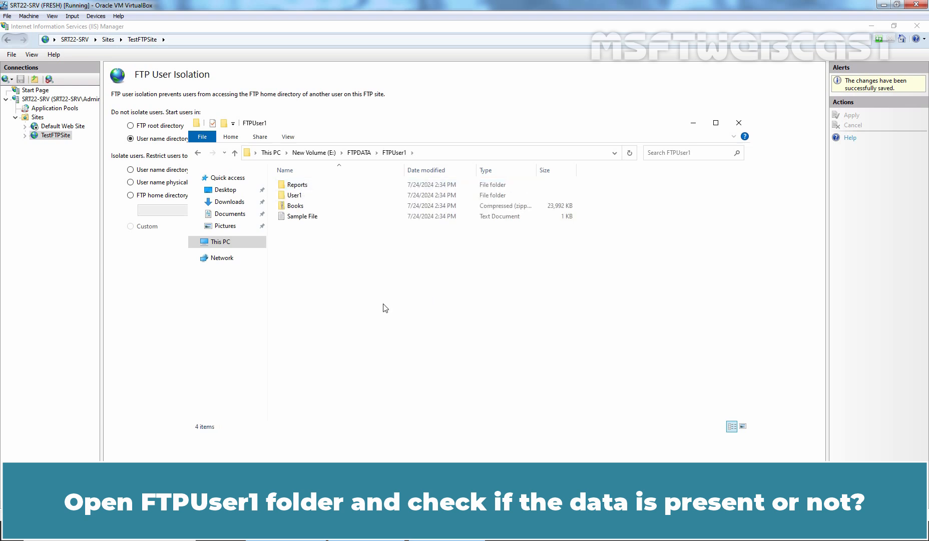